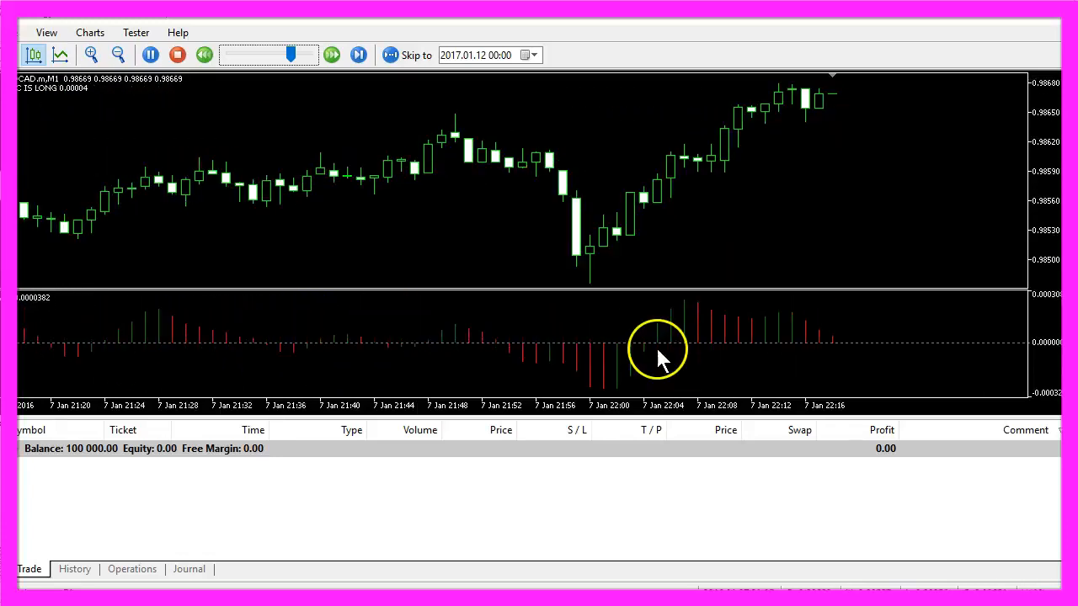
Create a new Expert Advisor named SimpleIAC through the File > New template wizard.
{"action": "left_click", "coordinate": [359, 55]}
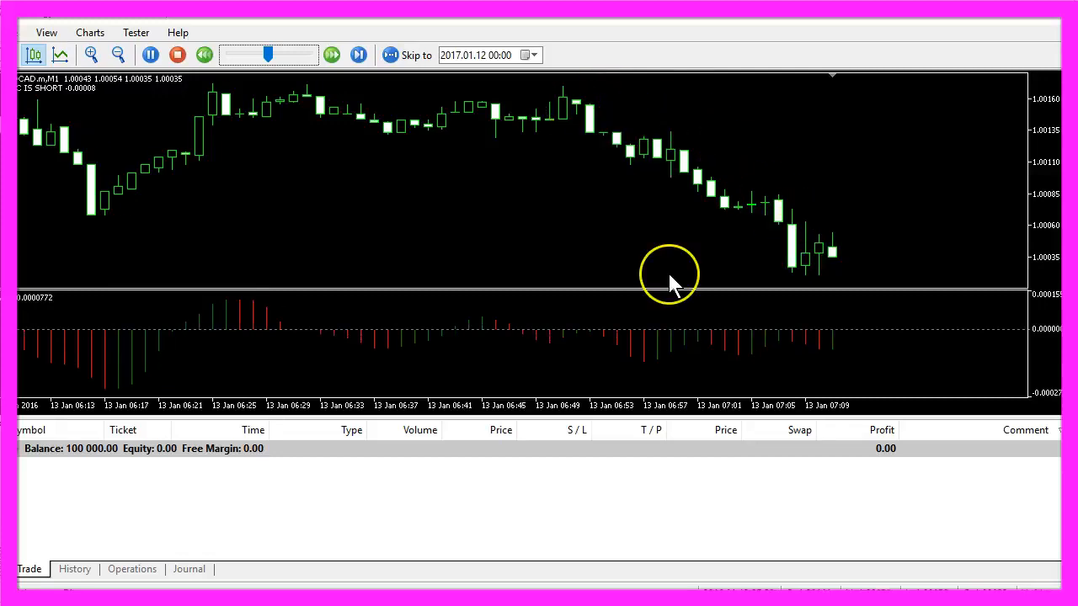
{"action": "left_click", "coordinate": [358, 54]}
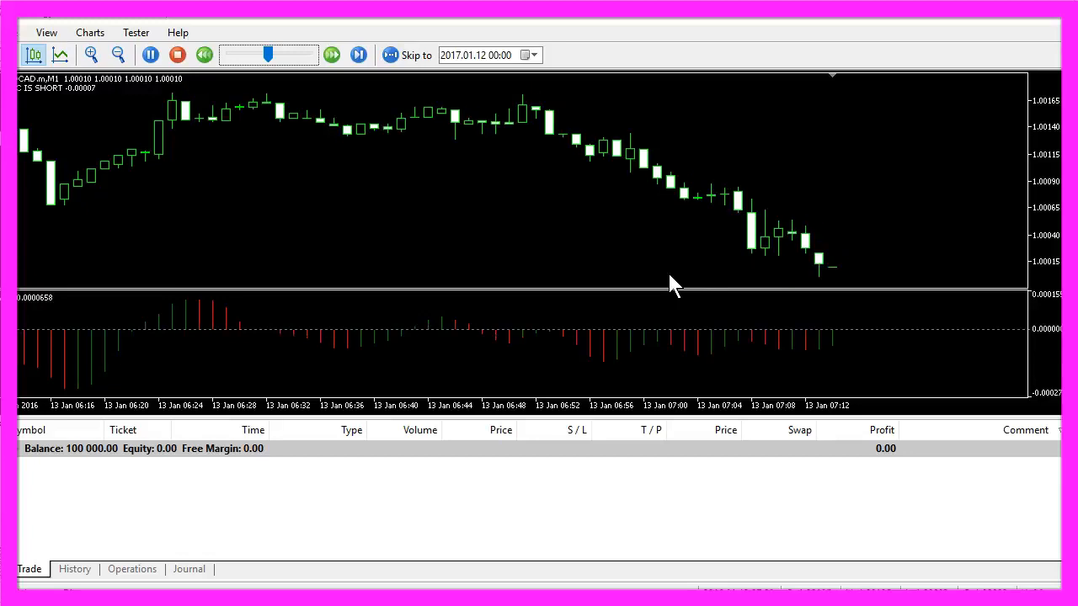
{"action": "left_click", "coordinate": [359, 54]}
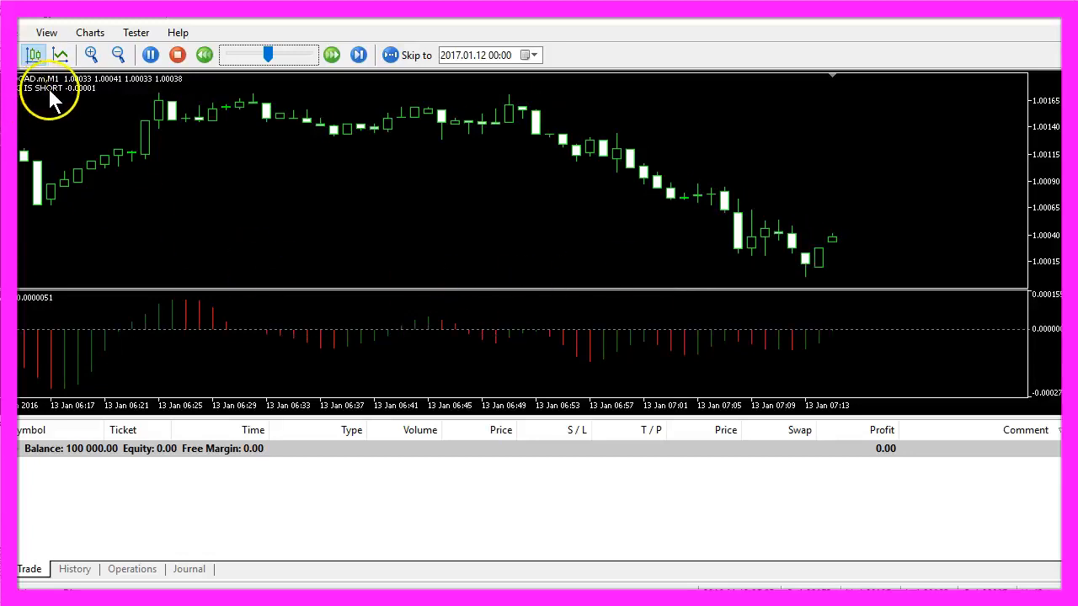
{"action": "left_click", "coordinate": [358, 55]}
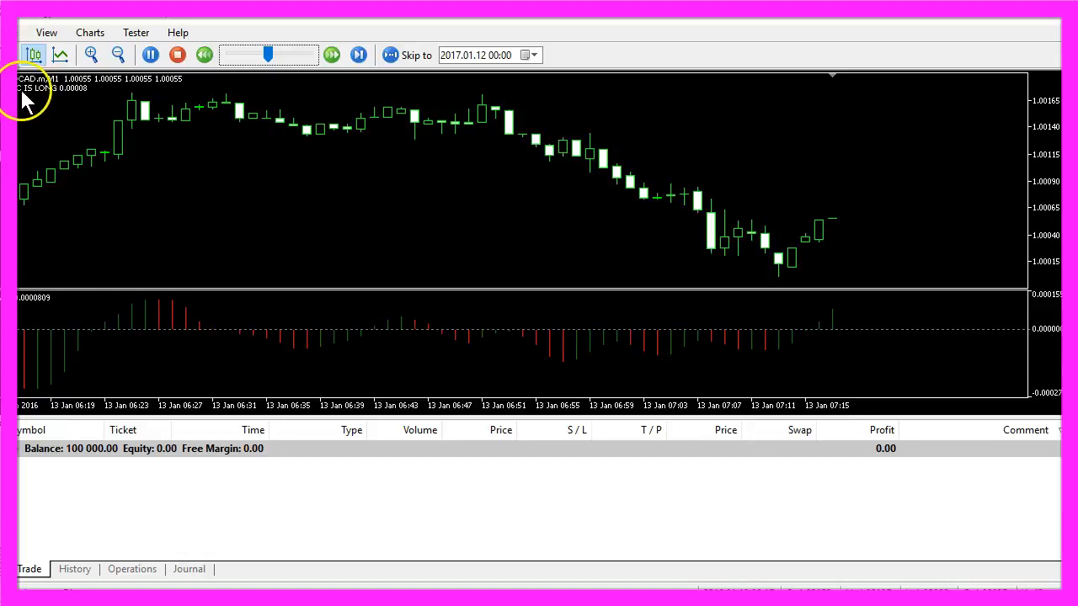
{"action": "left_click", "coordinate": [359, 54]}
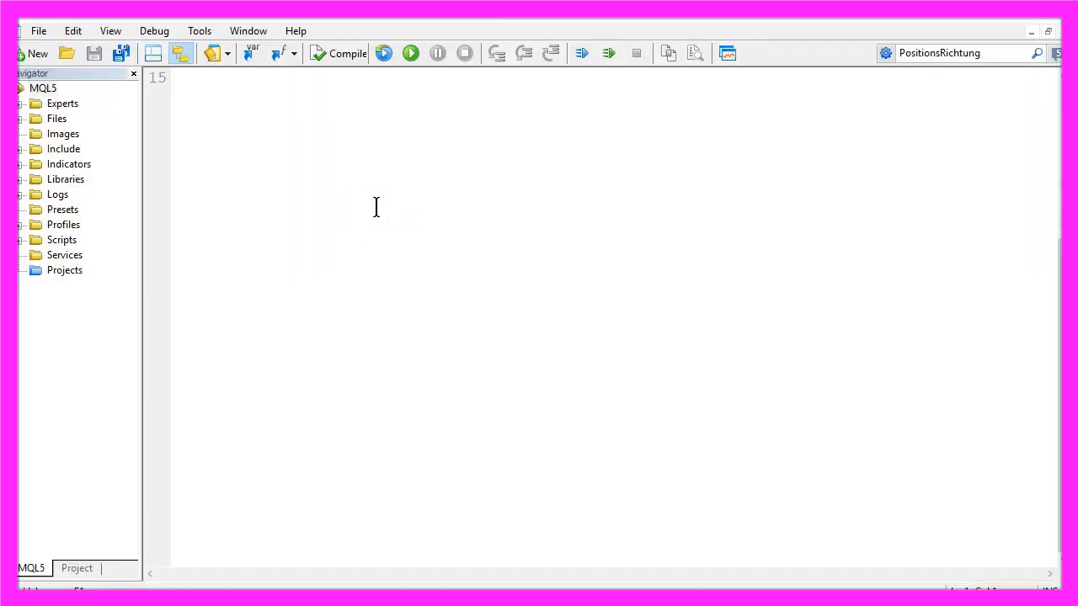
{"action": "mouse_move", "coordinate": [71, 134]}
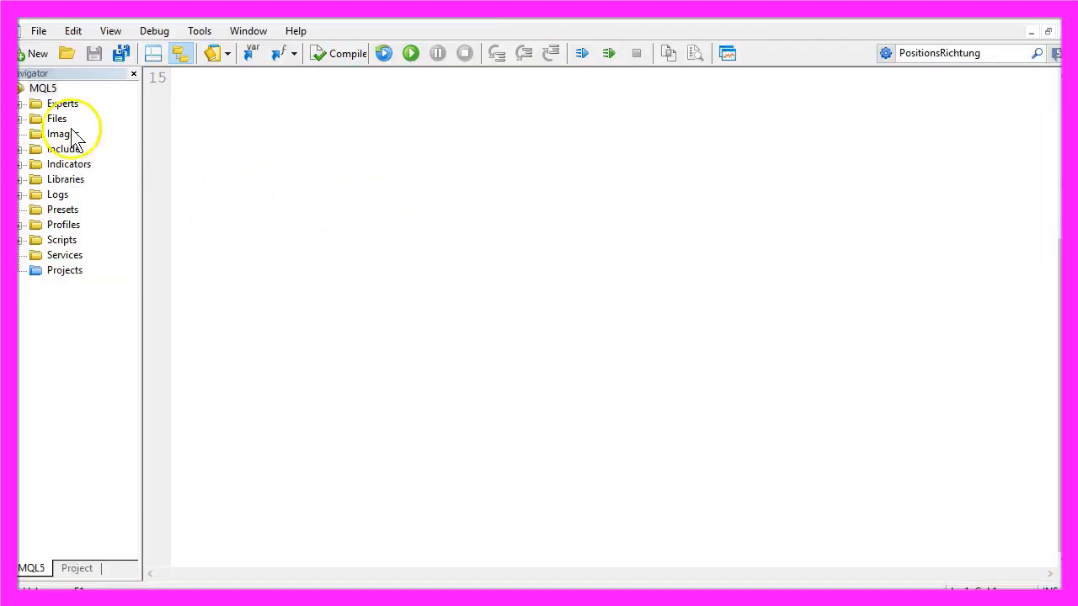
{"action": "left_click", "coordinate": [38, 31]}
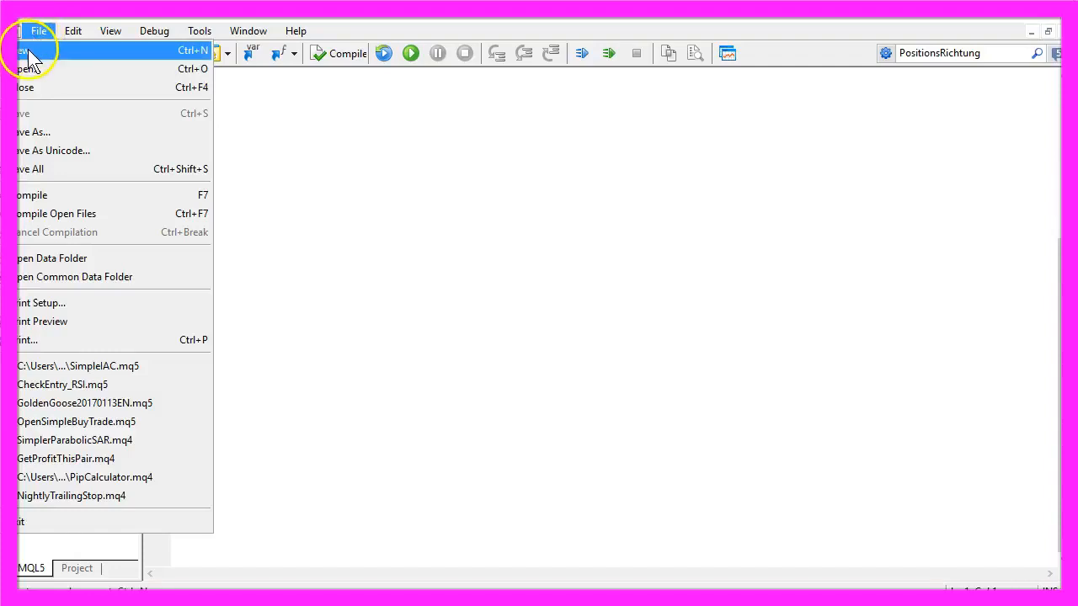
{"action": "left_click", "coordinate": [25, 50]}
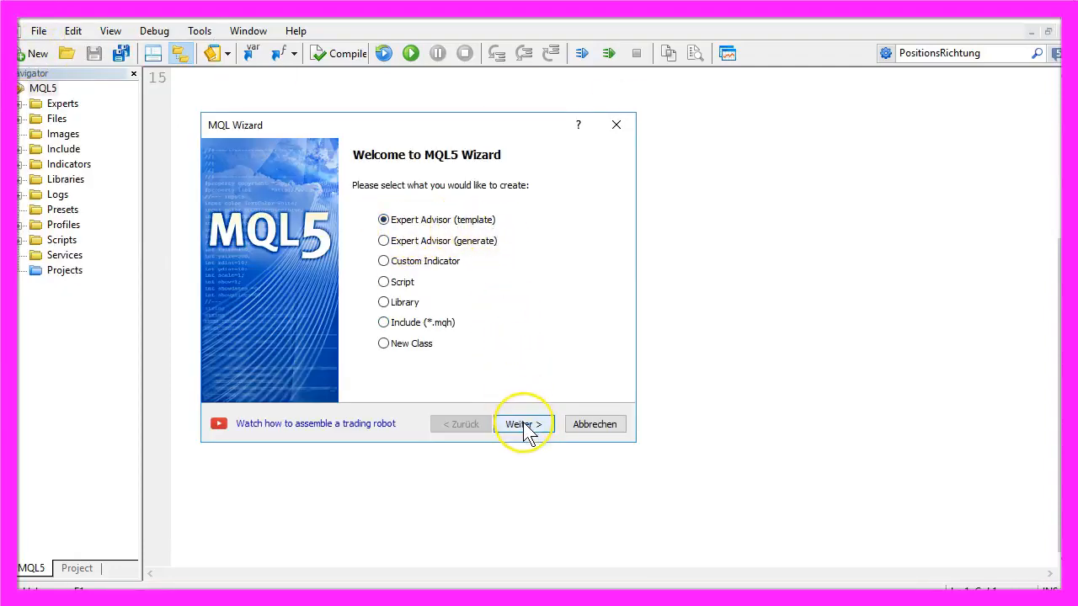
{"action": "left_click", "coordinate": [523, 424]}
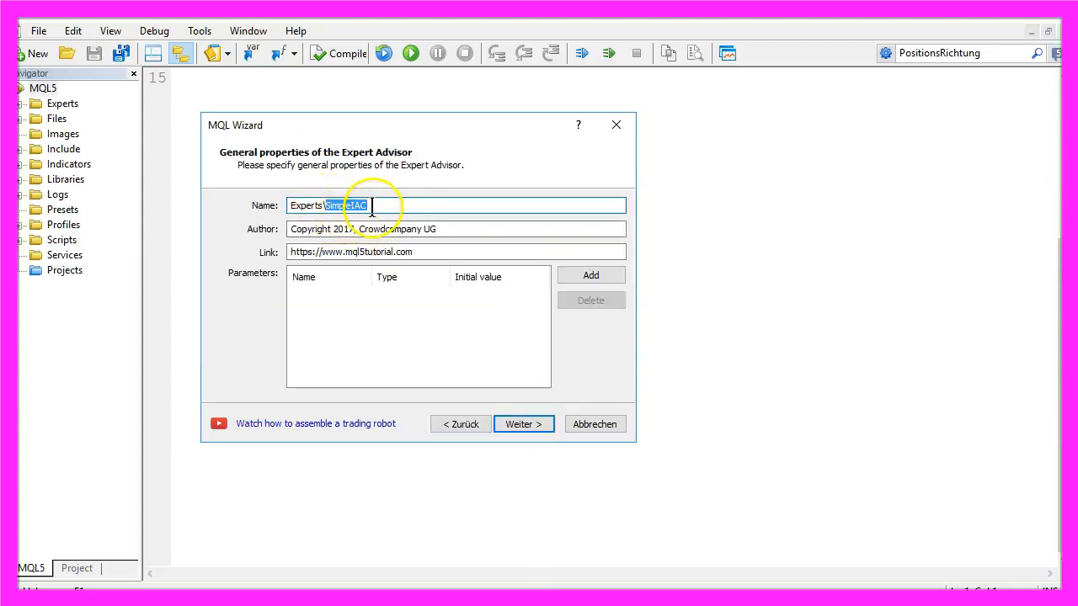
{"action": "left_click", "coordinate": [523, 423]}
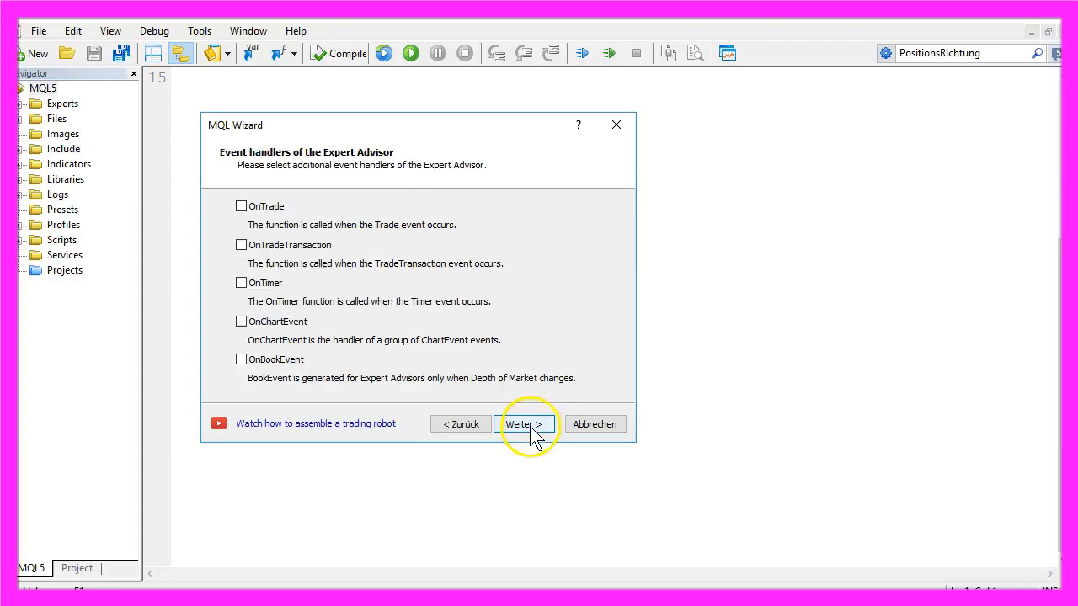
{"action": "left_click", "coordinate": [525, 424]}
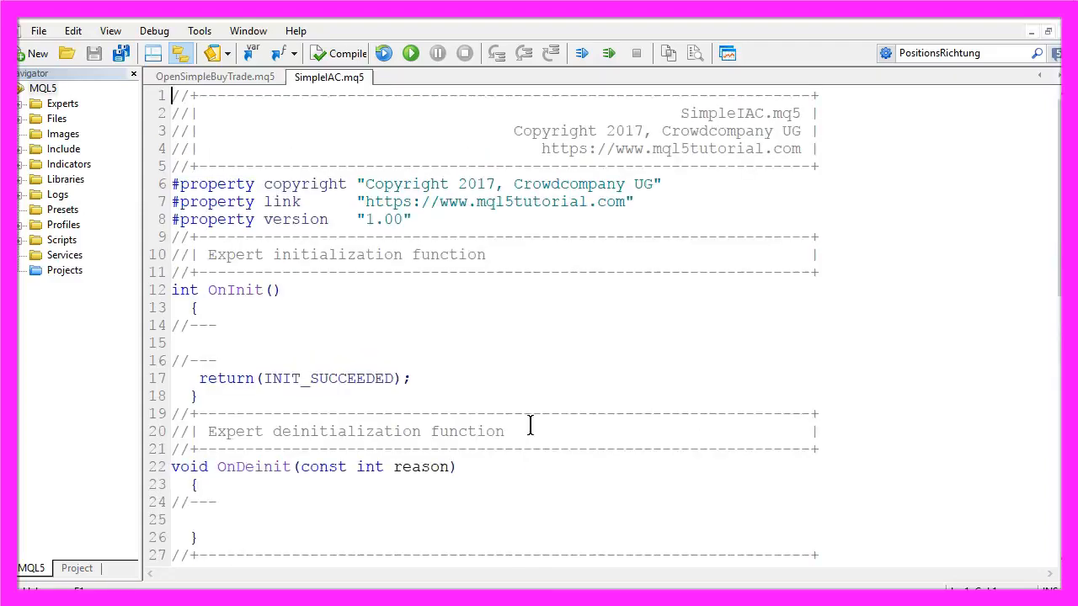
Replace the template code with an array comment and a double myPriceArray[]; declaration.
{"action": "key", "text": "ctrl+a"}
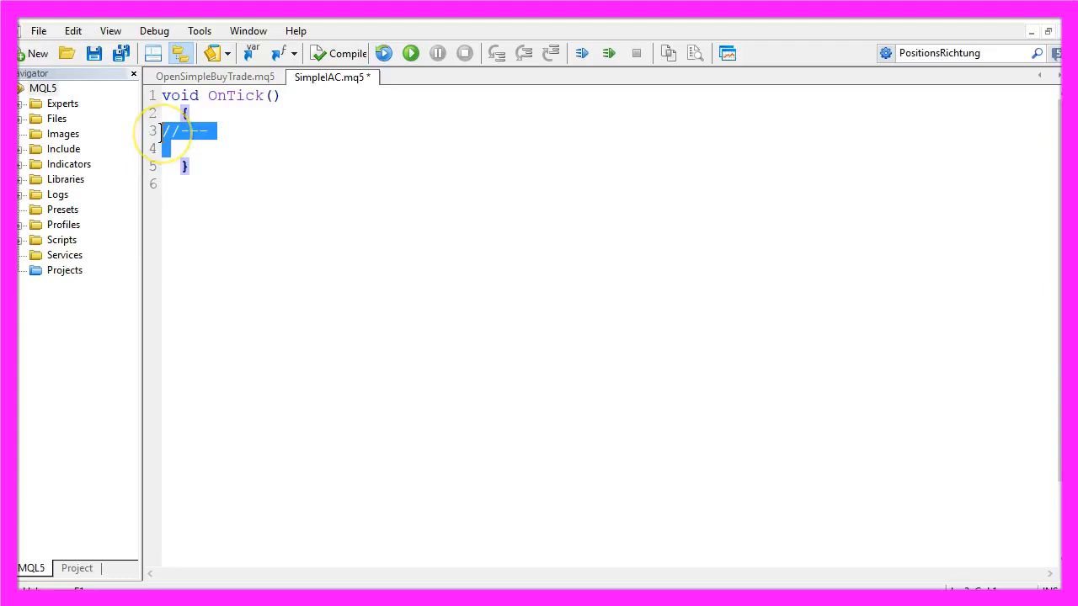
{"action": "key", "text": "Delete"}
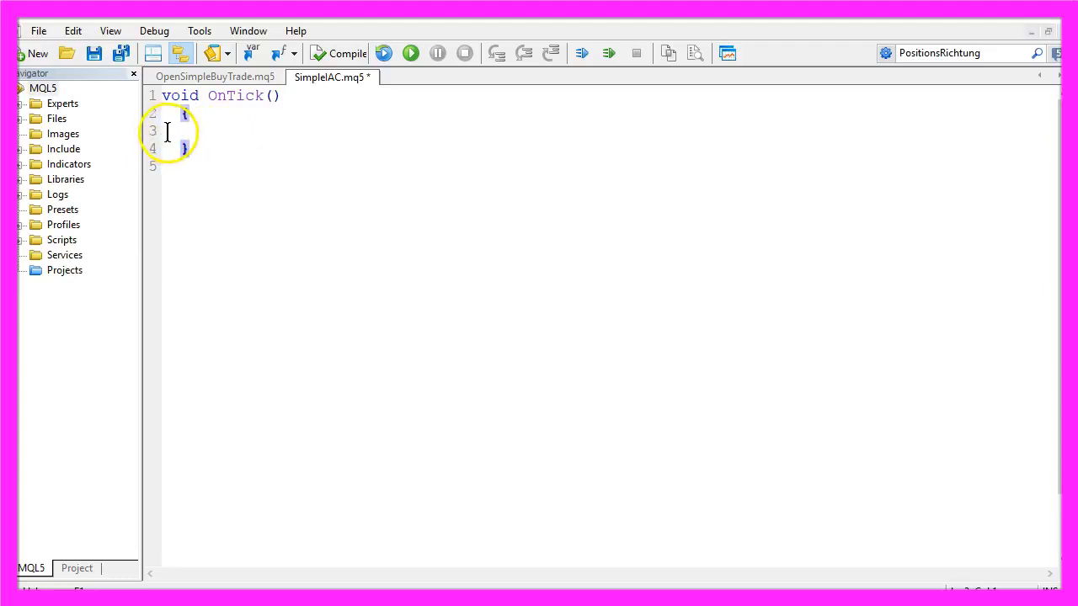
{"action": "type", "text": "// create an Array for several prices"}
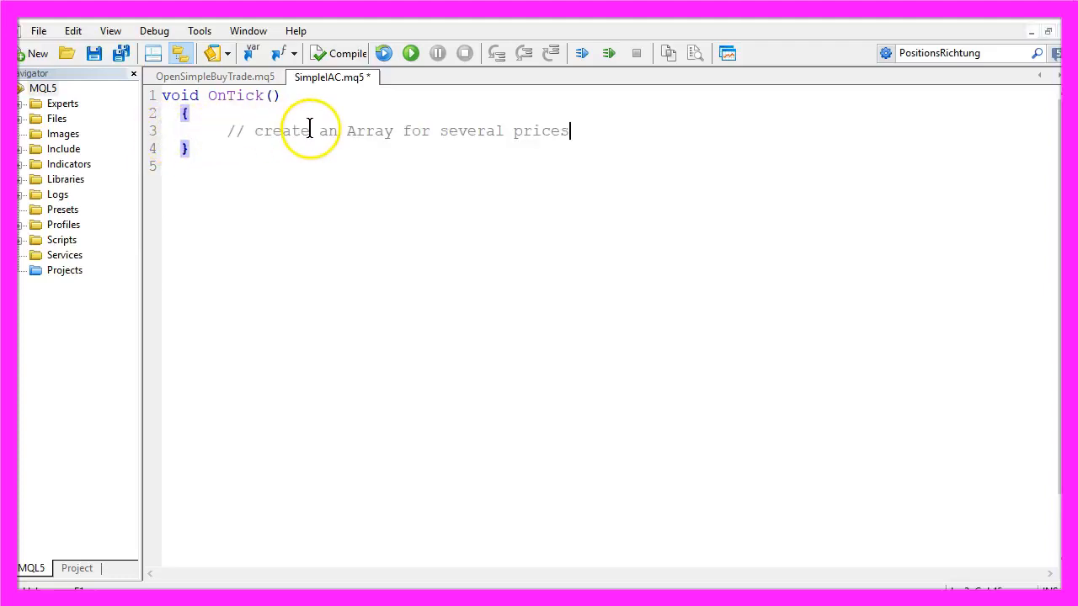
{"action": "left_click_drag", "start_coordinate": [402, 130], "coordinate": [579, 130]}
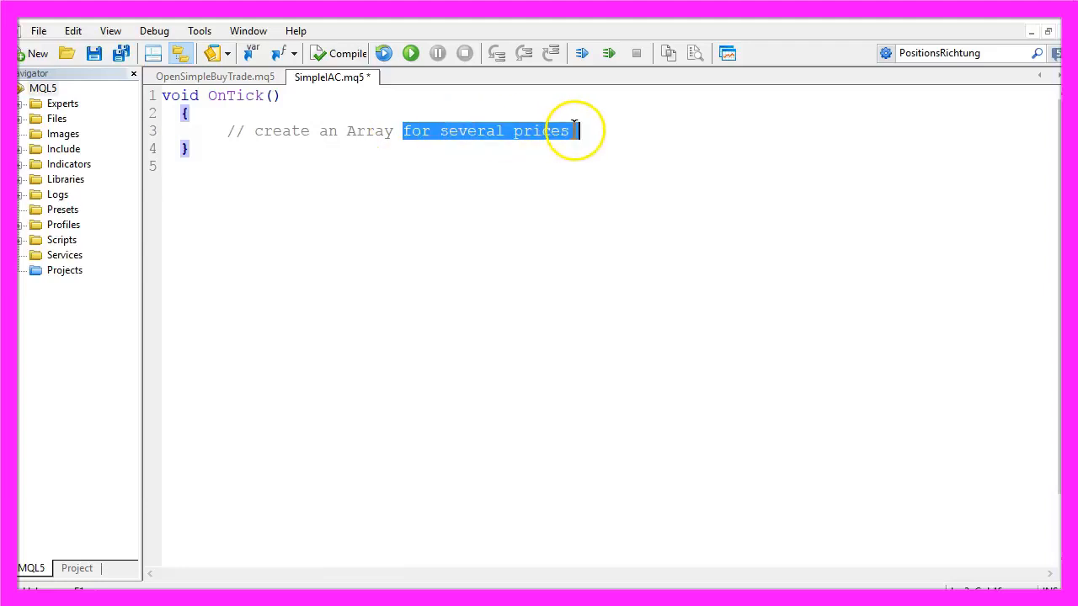
{"action": "type", "text": "double myPriceArray[];"}
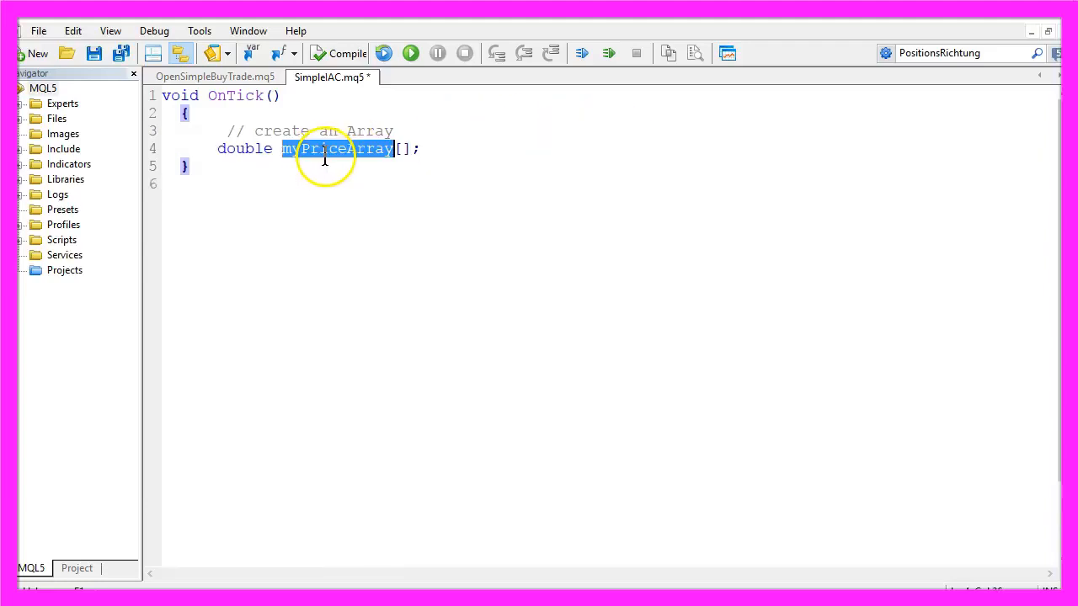
{"action": "double_click", "coordinate": [244, 149]}
{"action": "type", "text": "// define the properties of the iAC EA"}
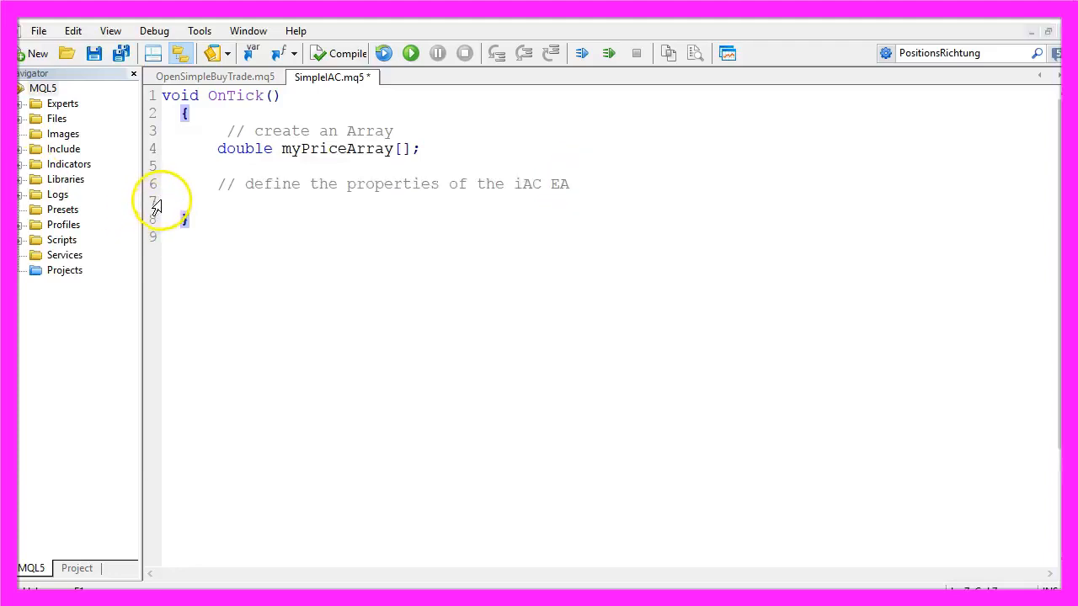
Define iACDefinition = iAC(_Symbol,_Period) and add ArraySetAsSeries(myPriceArray,true).
{"action": "type", "text": "int iACDefinition =iAC(_Symbol,_Period);"}
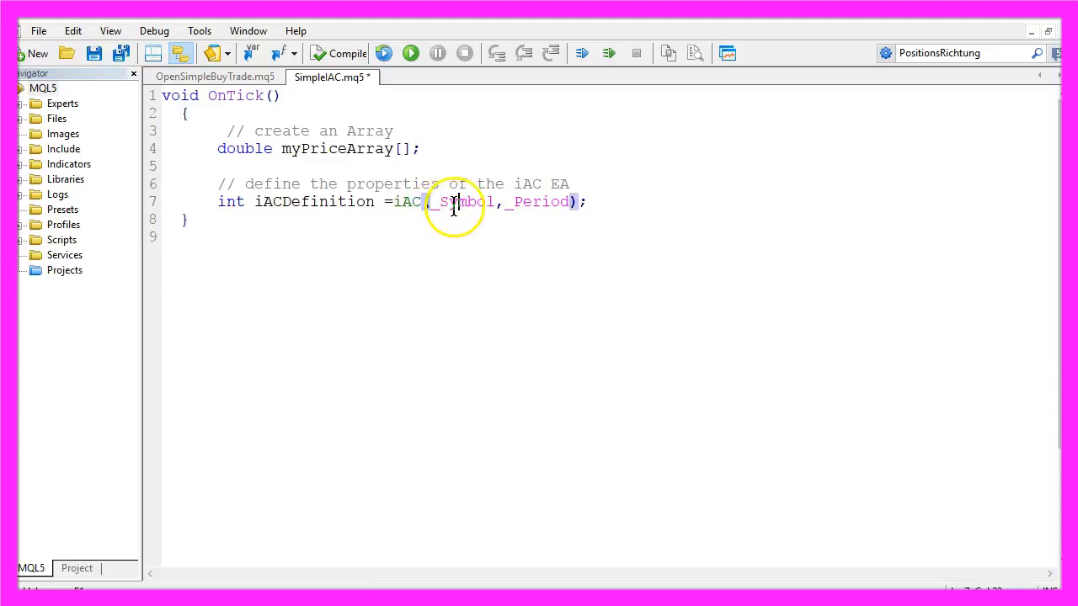
{"action": "double_click", "coordinate": [462, 201]}
{"action": "type", "text": "// sort the price array from the current candle downwards"}
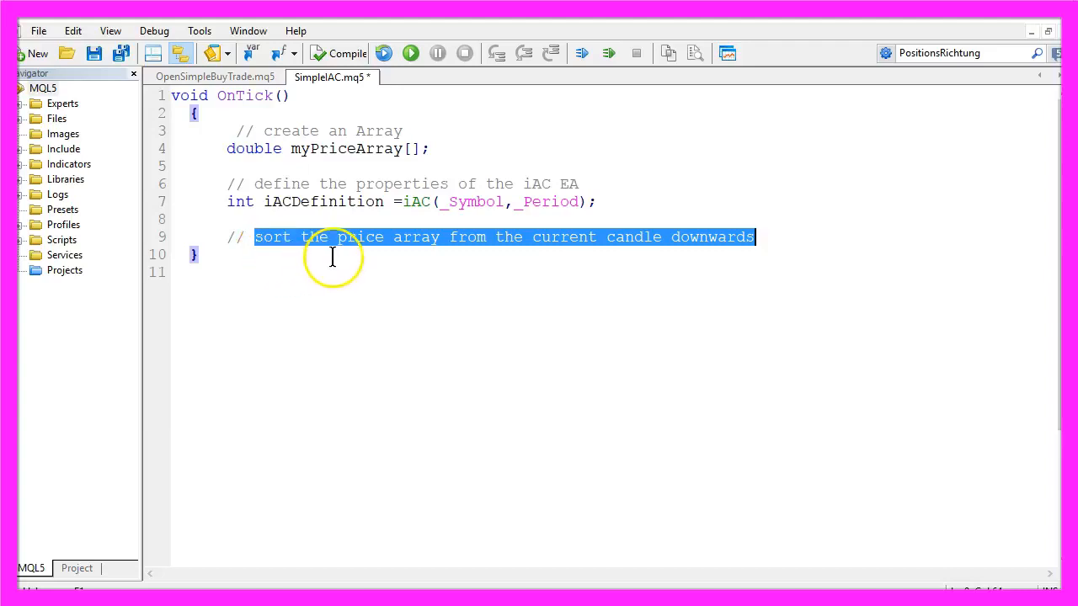
{"action": "mouse_move", "coordinate": [706, 237]}
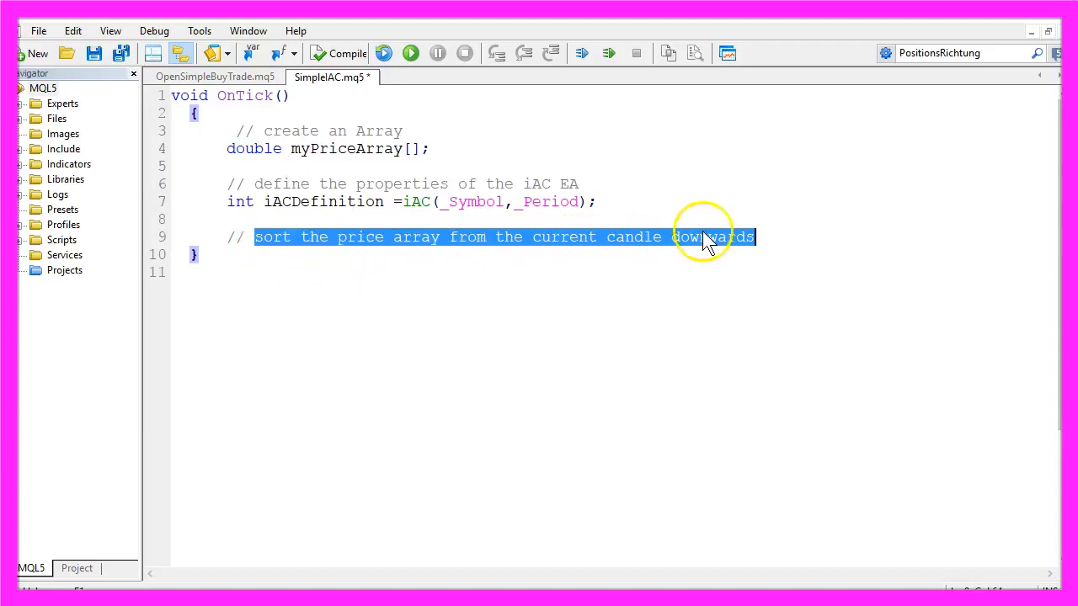
{"action": "type", "text": "ArraySetAsSeries(myPriceArray,true);"}
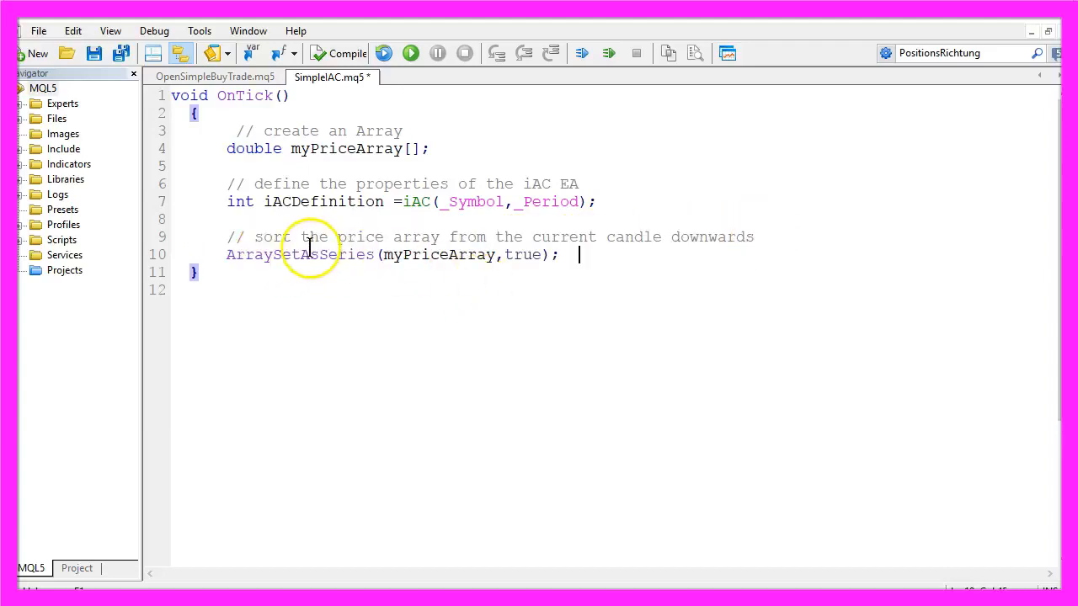
{"action": "double_click", "coordinate": [301, 255]}
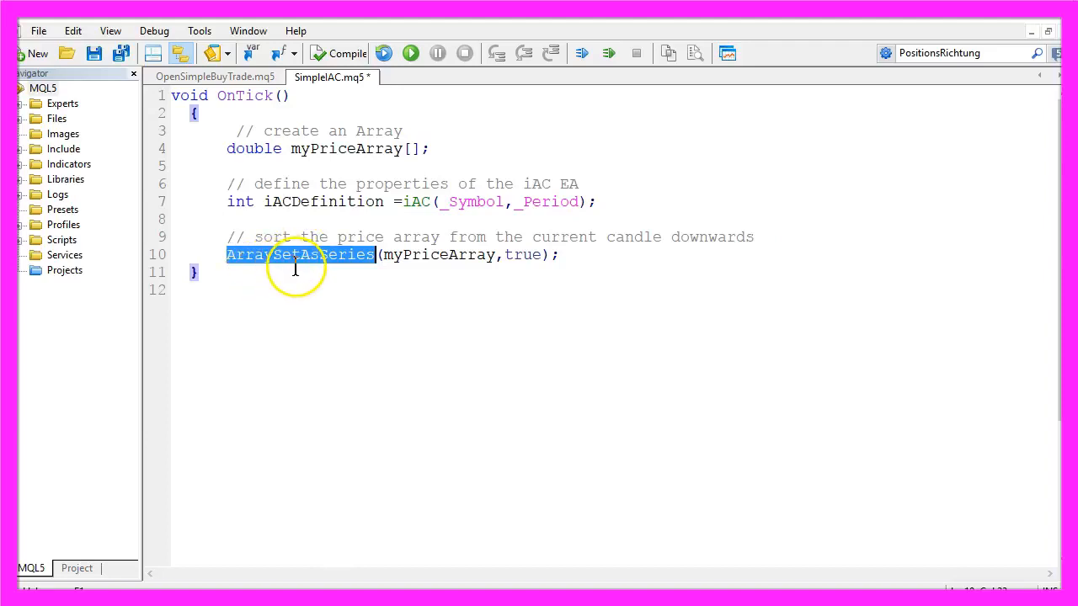
{"action": "double_click", "coordinate": [437, 254]}
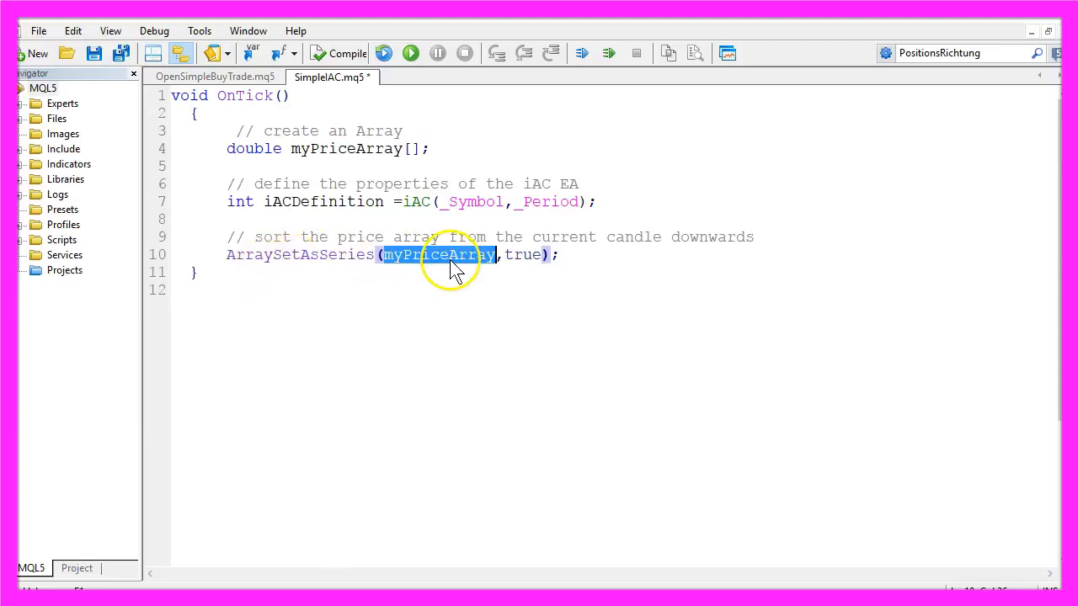
{"action": "double_click", "coordinate": [346, 149]}
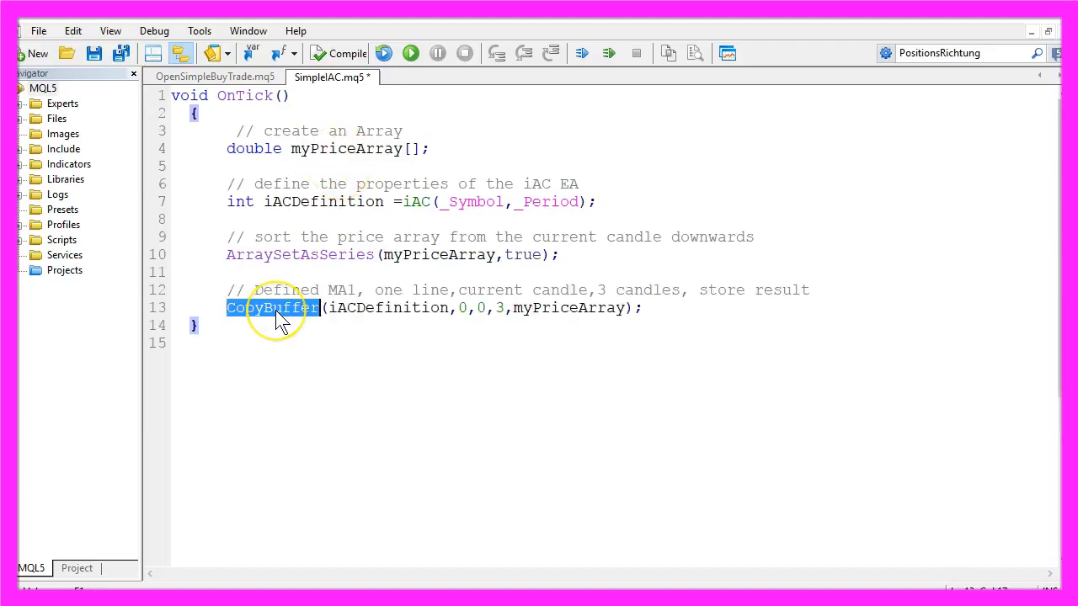
Explain the CopyBuffer arguments: iACDefinition handle, buffer 0, start candle 0, count 3, myPriceArray.
{"action": "double_click", "coordinate": [571, 308]}
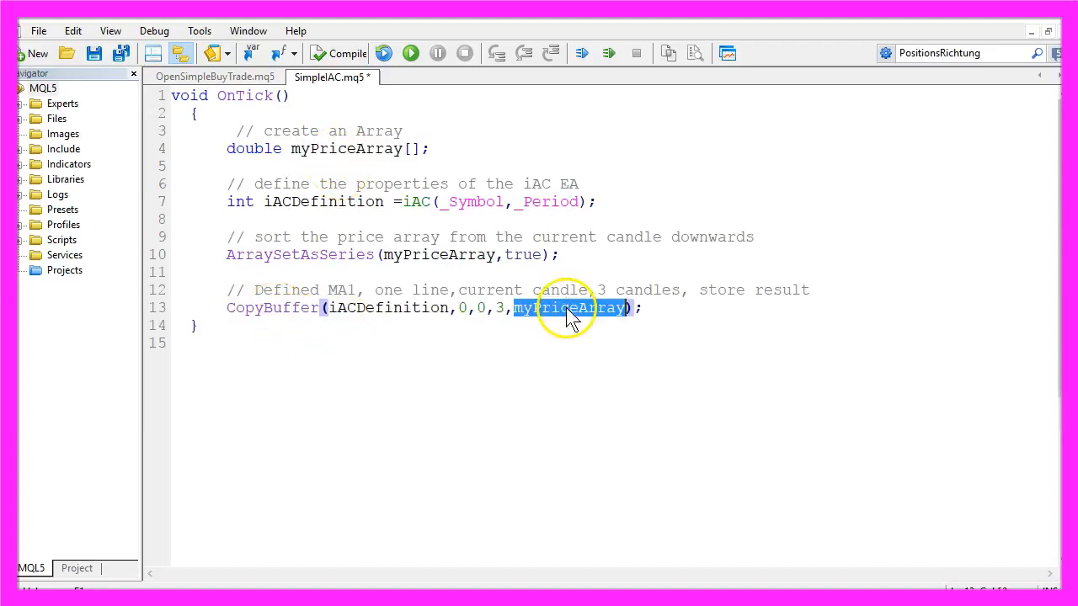
{"action": "double_click", "coordinate": [389, 307]}
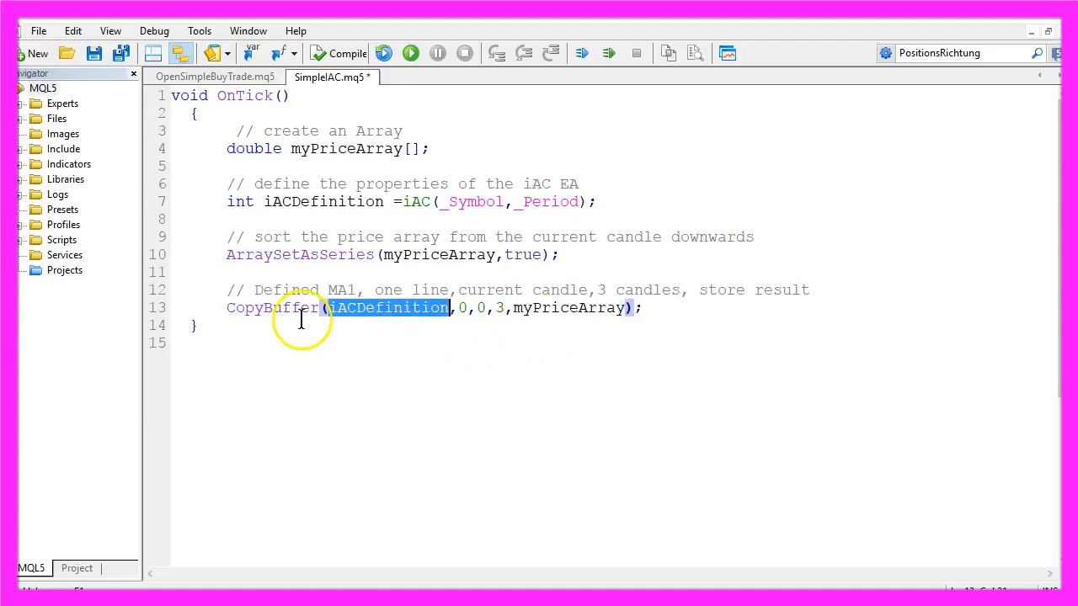
{"action": "mouse_move", "coordinate": [328, 237]}
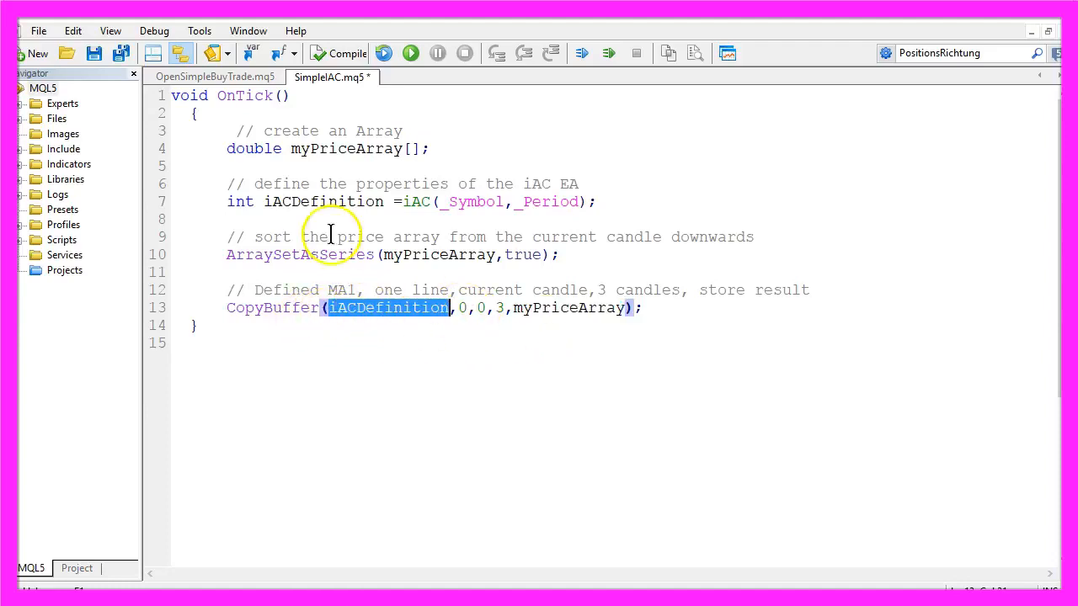
{"action": "double_click", "coordinate": [323, 201]}
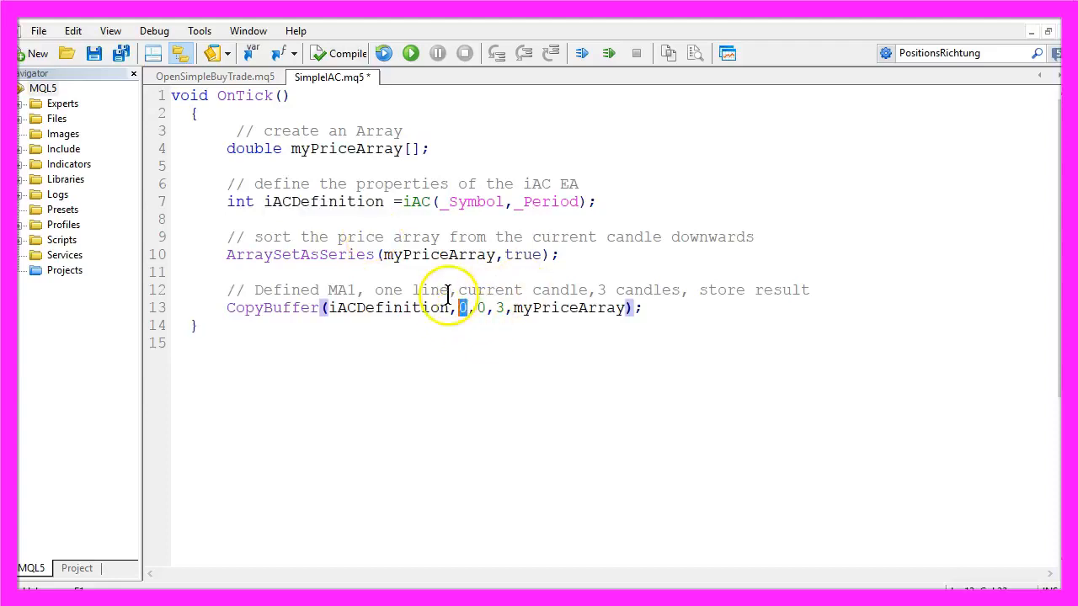
{"action": "double_click", "coordinate": [388, 289]}
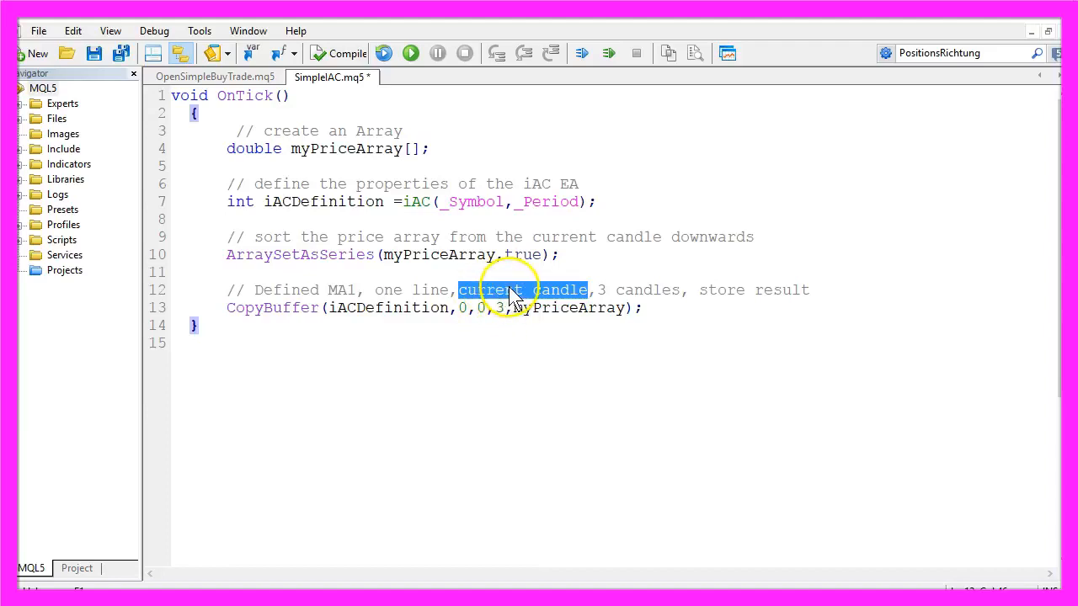
{"action": "left_click", "coordinate": [482, 308]}
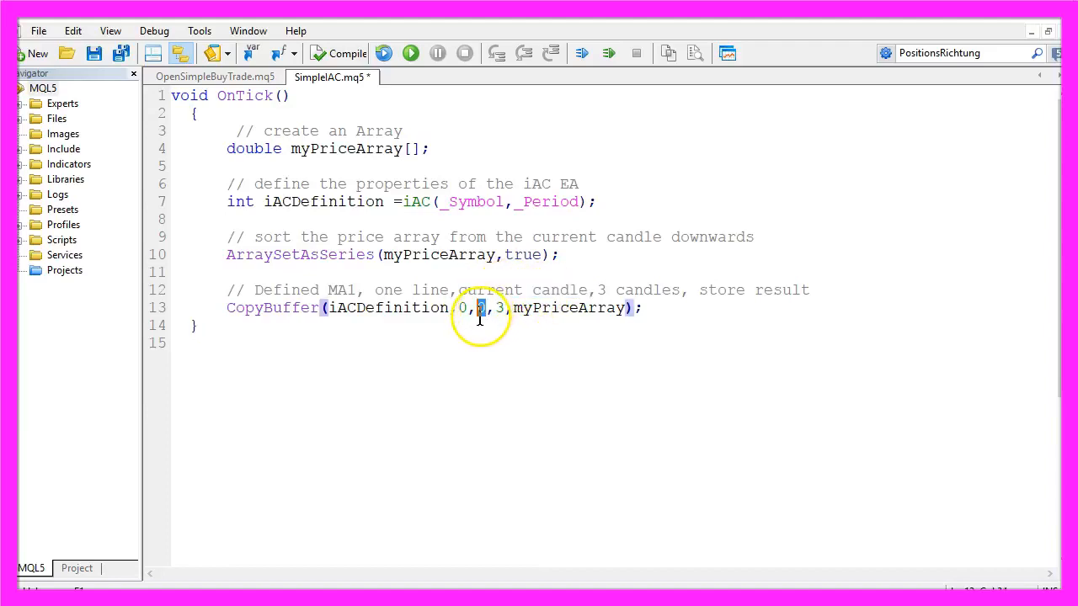
{"action": "double_click", "coordinate": [639, 289]}
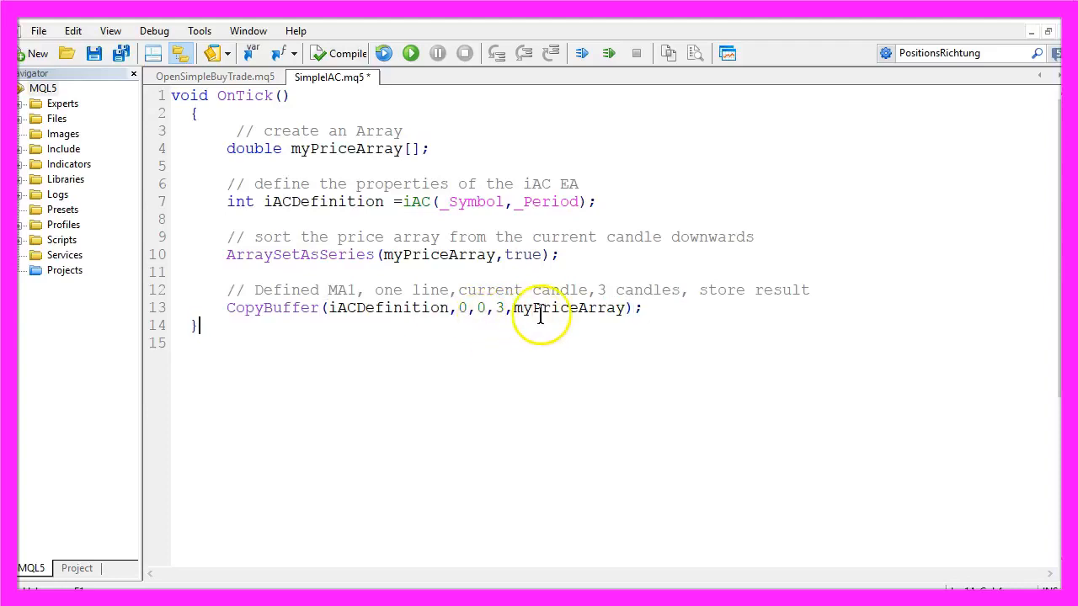
Add '// Get the value of the current candle' and float iACValue=myPriceArray[0];.
{"action": "double_click", "coordinate": [571, 307]}
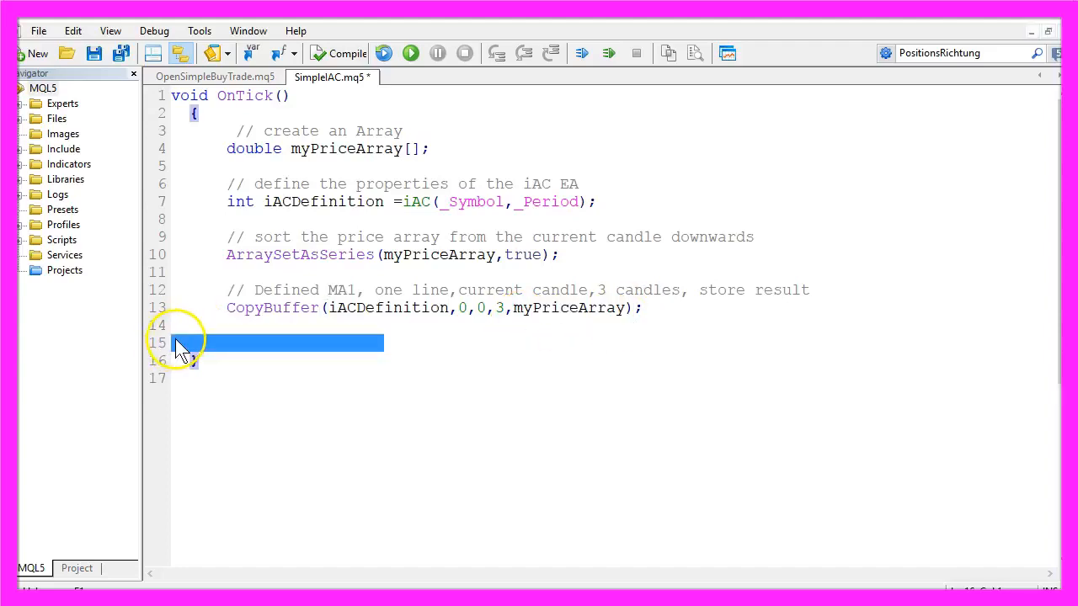
{"action": "type", "text": "// Get the value of the current candle"}
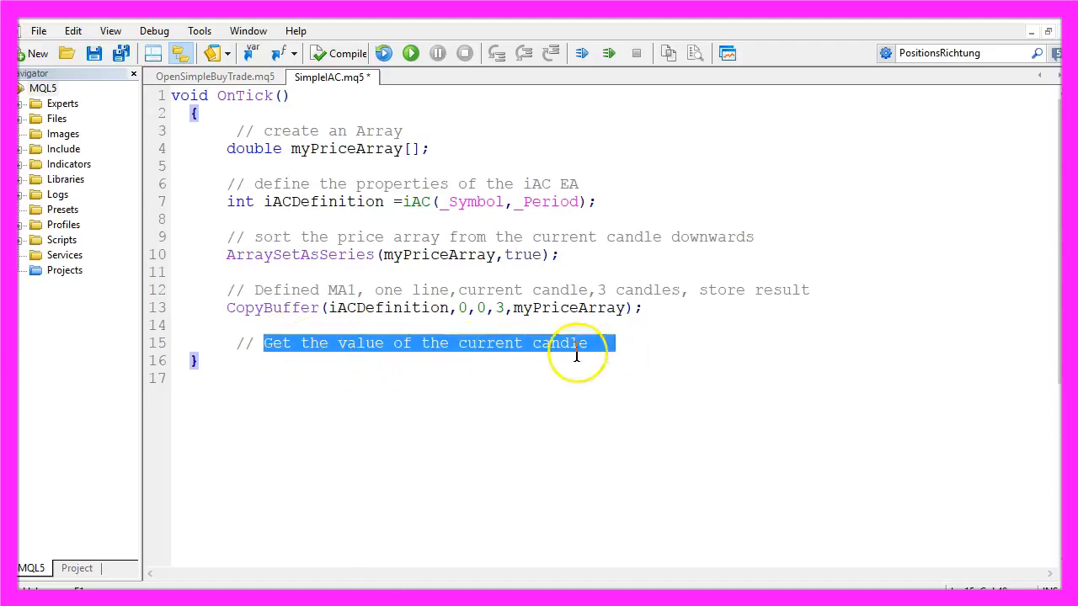
{"action": "type", "text": "float iACValue=myPriceArray[0];"}
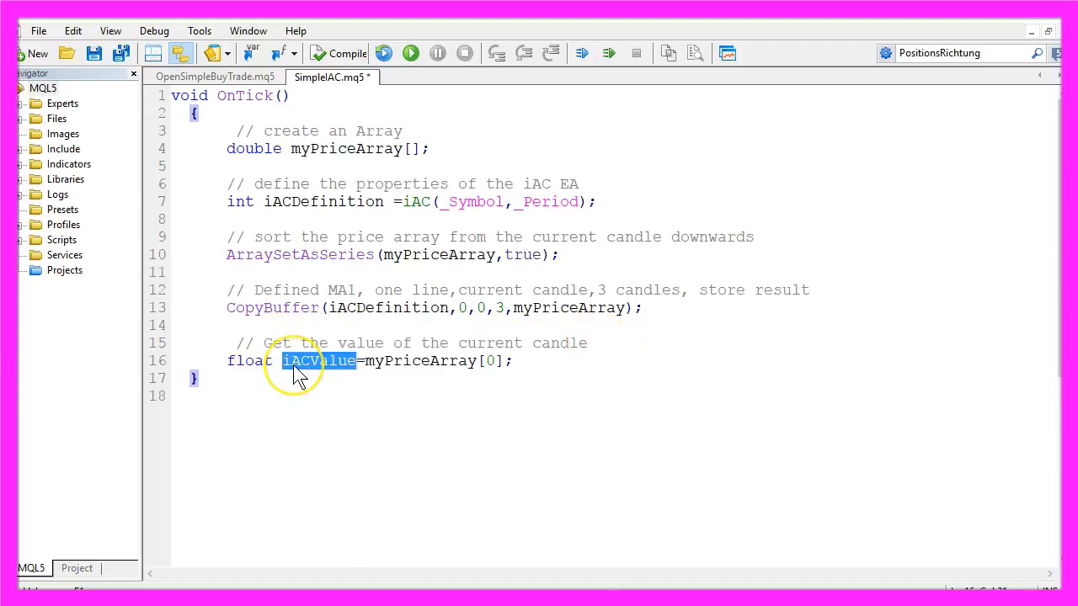
{"action": "mouse_move", "coordinate": [337, 366]}
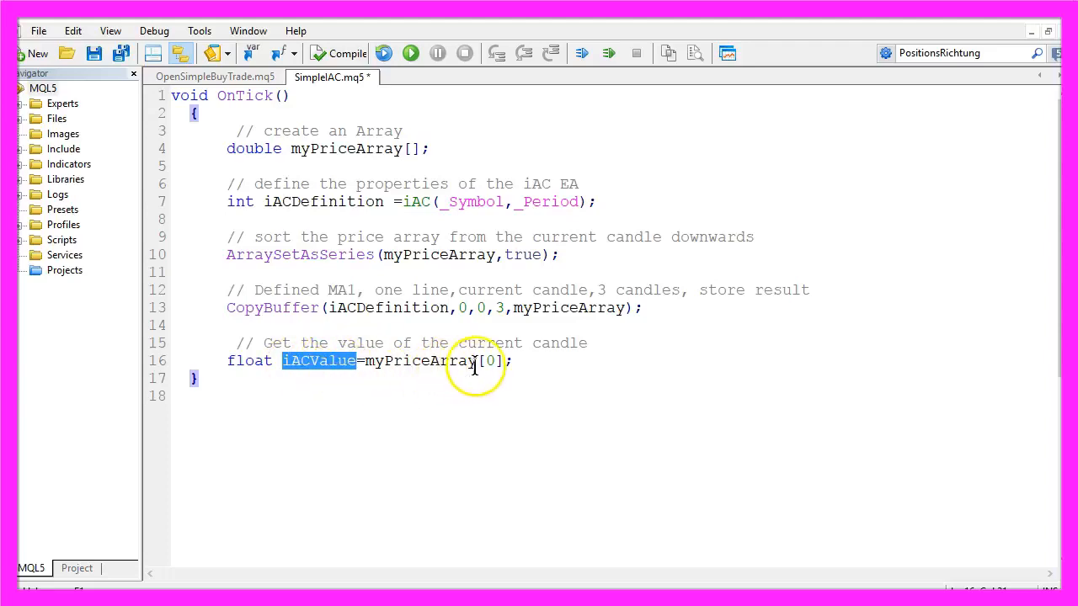
{"action": "left_click", "coordinate": [493, 361]}
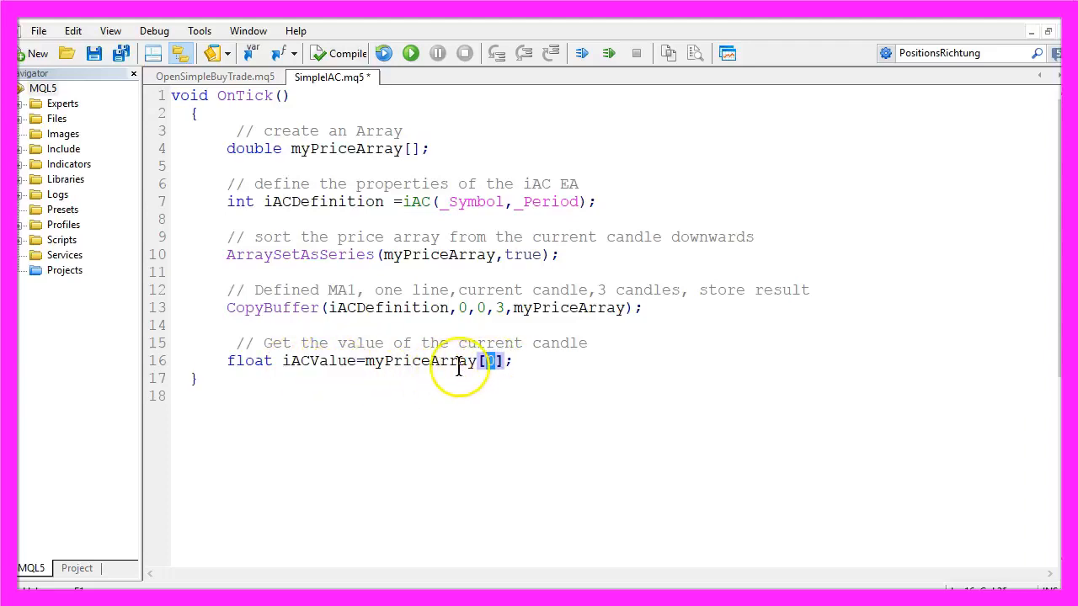
{"action": "double_click", "coordinate": [421, 361]}
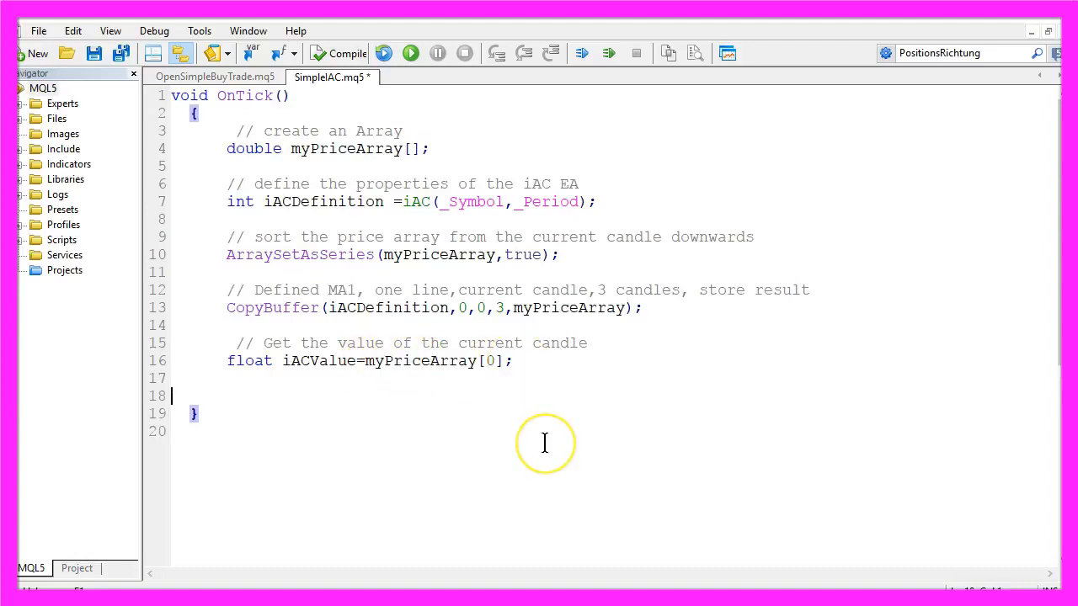
Add the chart output comment and an if (iACValue>0) branch calling Comment("iAC IS LONG ", iACValue).
{"action": "type", "text": "// Chart output depending on the value"}
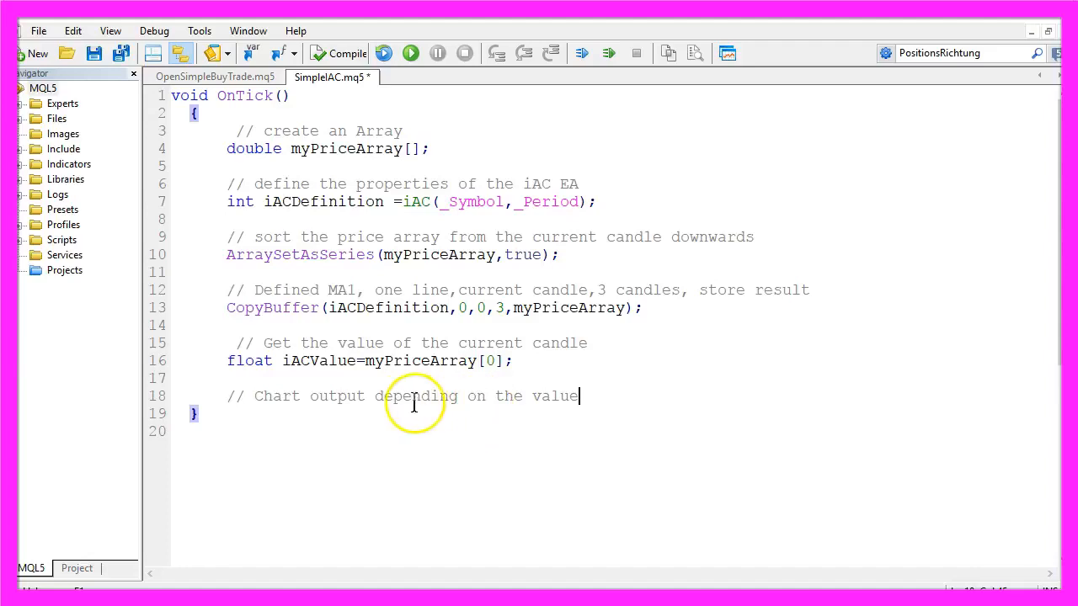
{"action": "left_click_drag", "start_coordinate": [377, 396], "coordinate": [578, 396]}
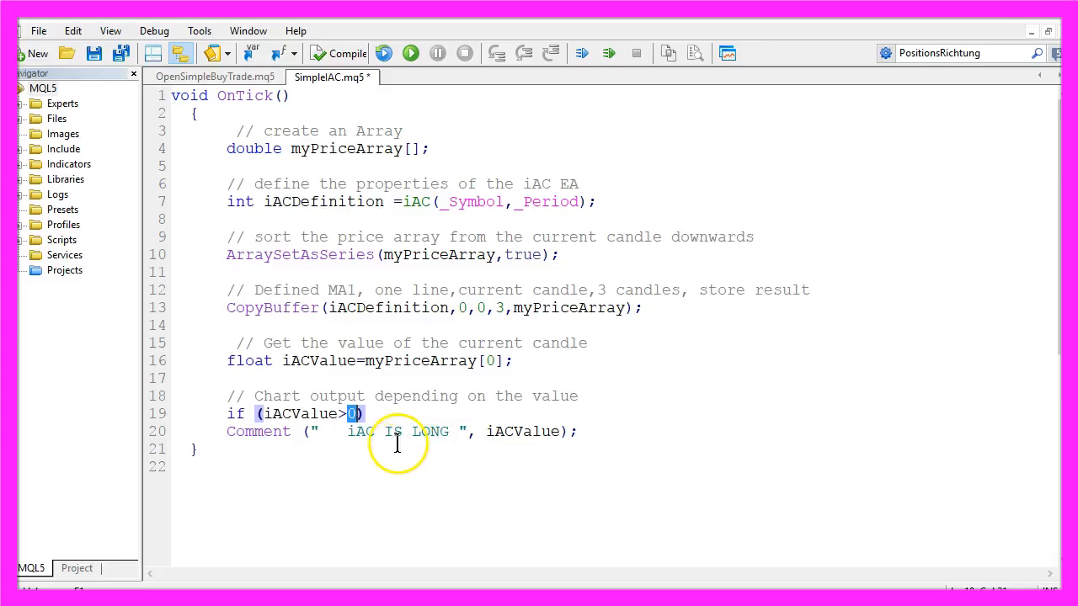
{"action": "double_click", "coordinate": [259, 431]}
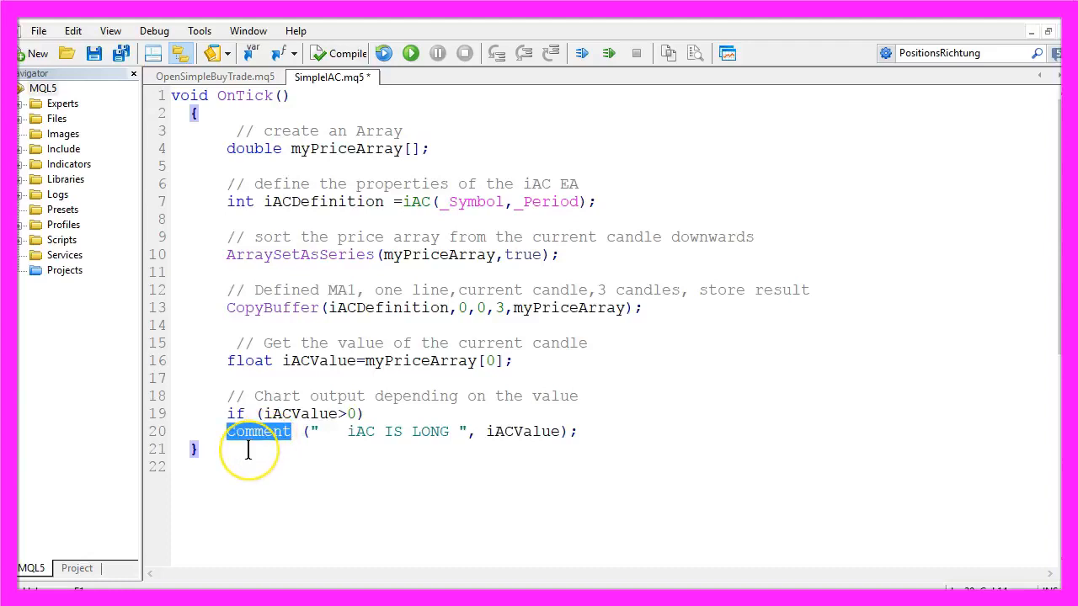
{"action": "mouse_move", "coordinate": [316, 432]}
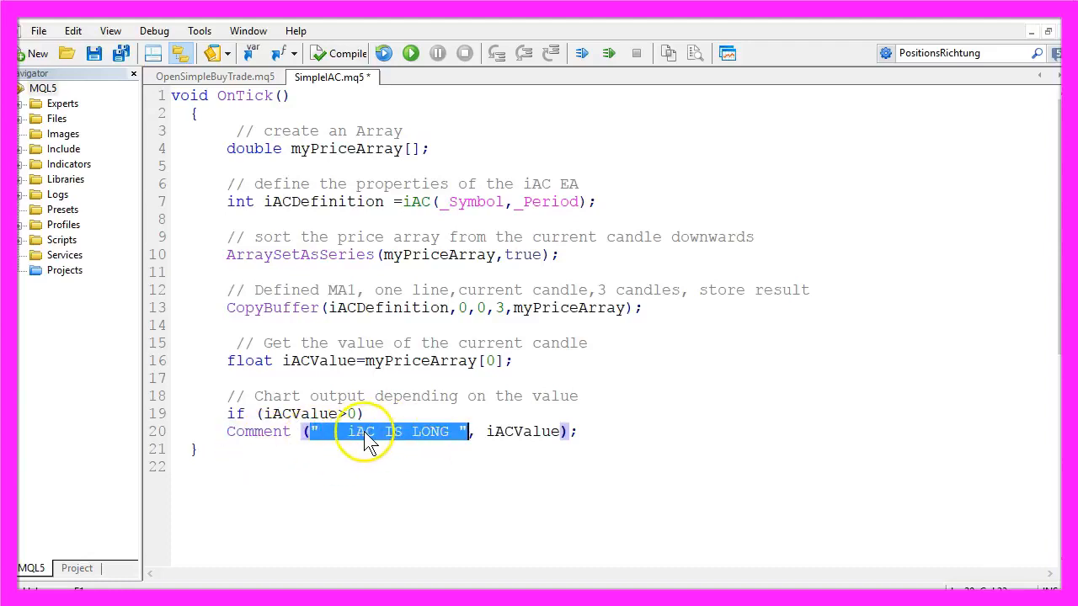
{"action": "double_click", "coordinate": [526, 432]}
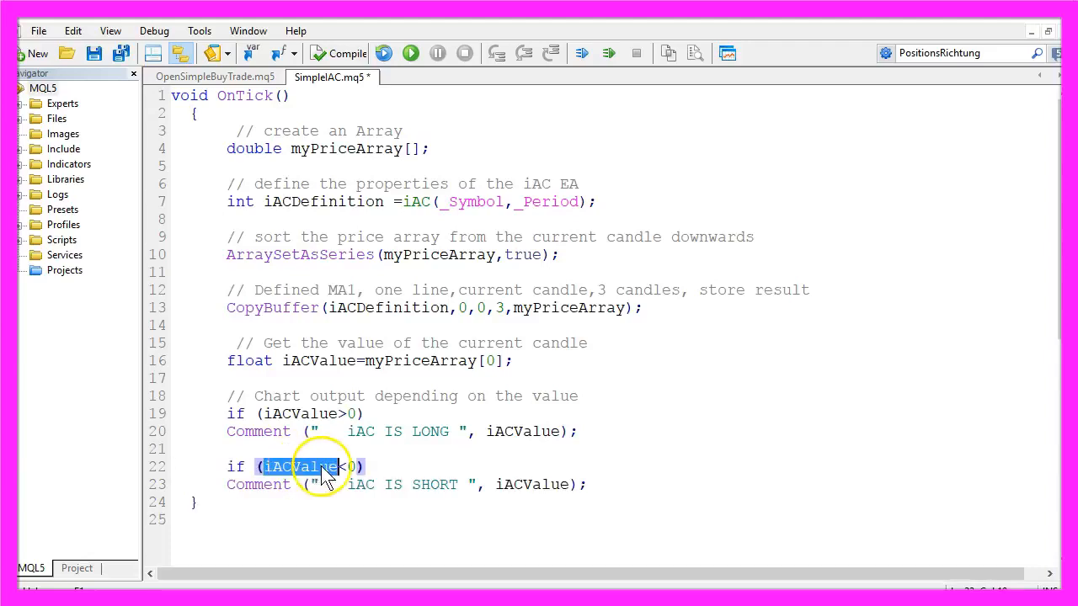
Walk through the if (iACValue<0) branch printing "iAC IS SHORT " with iACValue.
{"action": "left_click", "coordinate": [345, 467]}
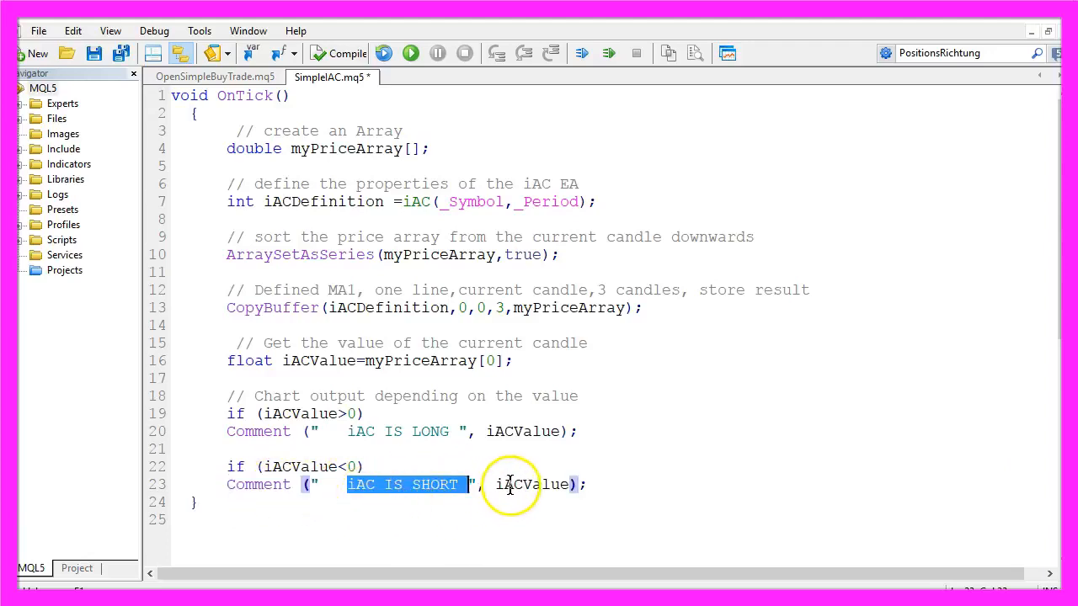
{"action": "double_click", "coordinate": [534, 484]}
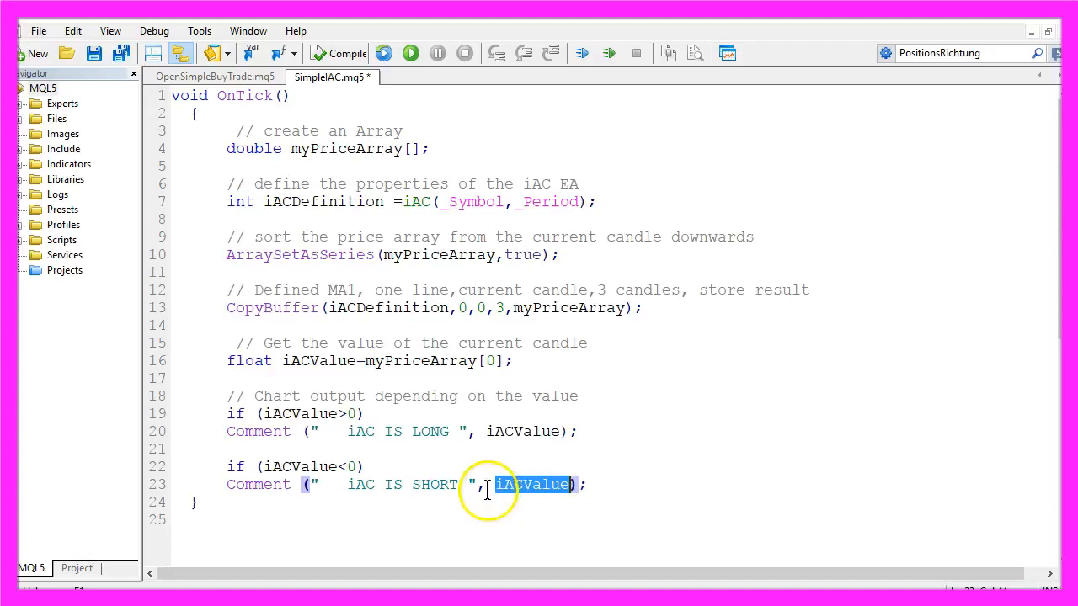
{"action": "left_click", "coordinate": [505, 431]}
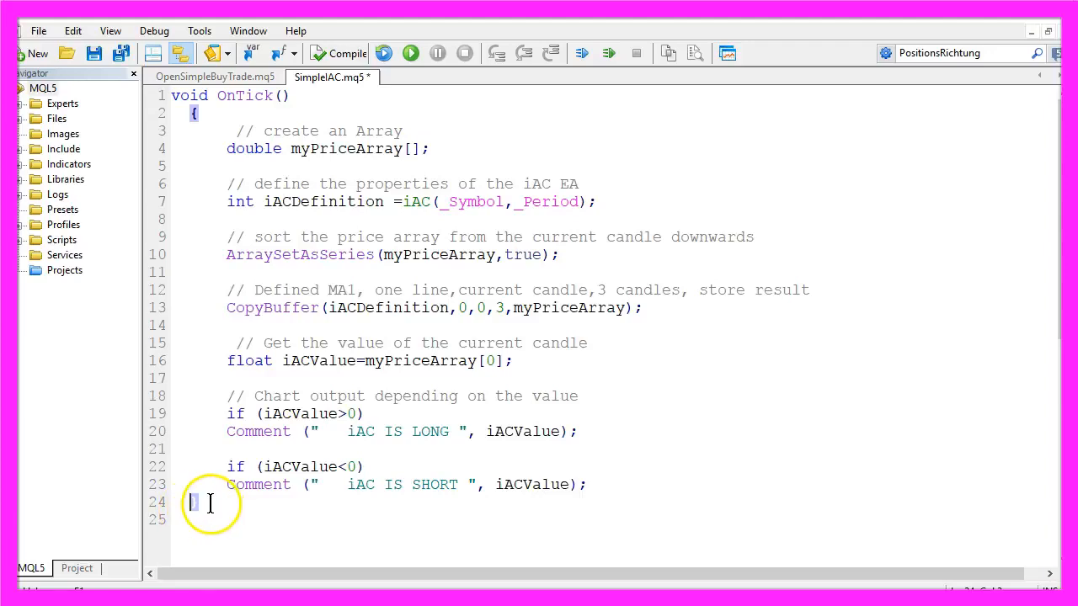
{"action": "mouse_move", "coordinate": [311, 384]}
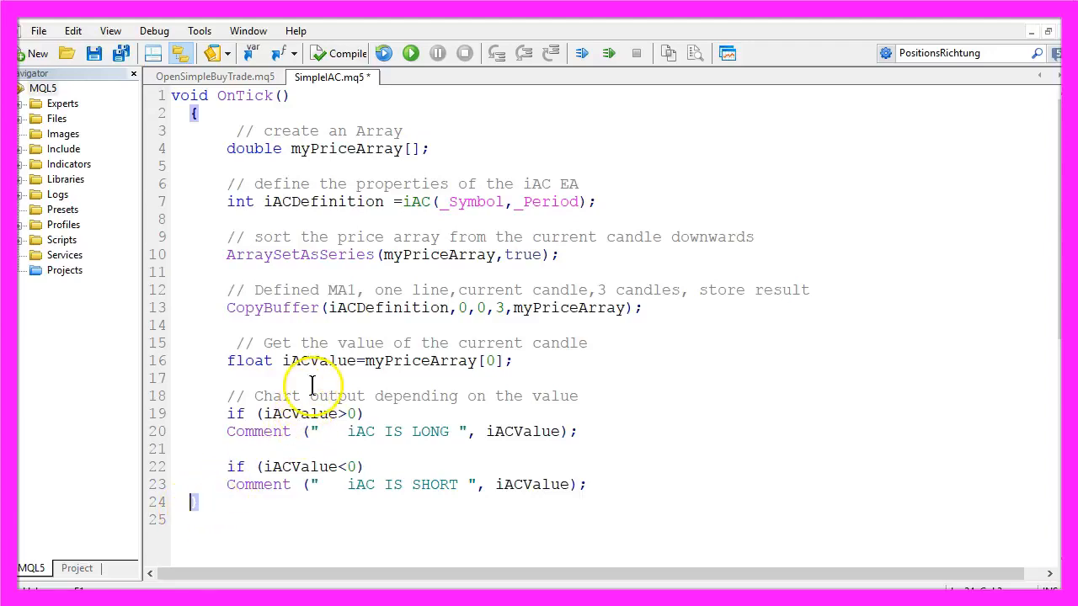
{"action": "left_click", "coordinate": [344, 53]}
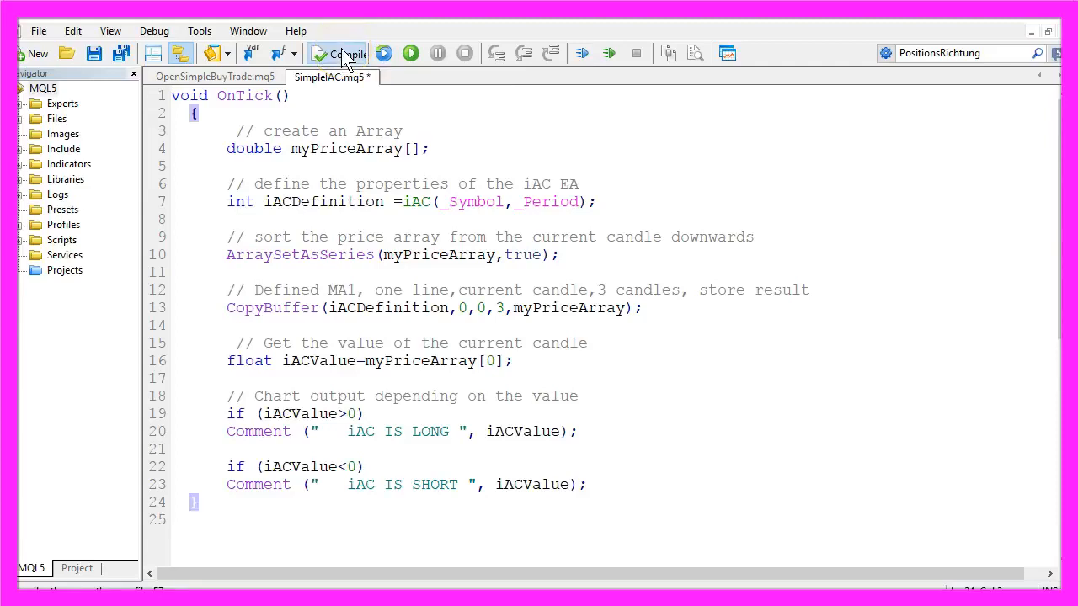
Compile SimpleIAC and select the float type behind the line 16 warning.
{"action": "left_click", "coordinate": [336, 53]}
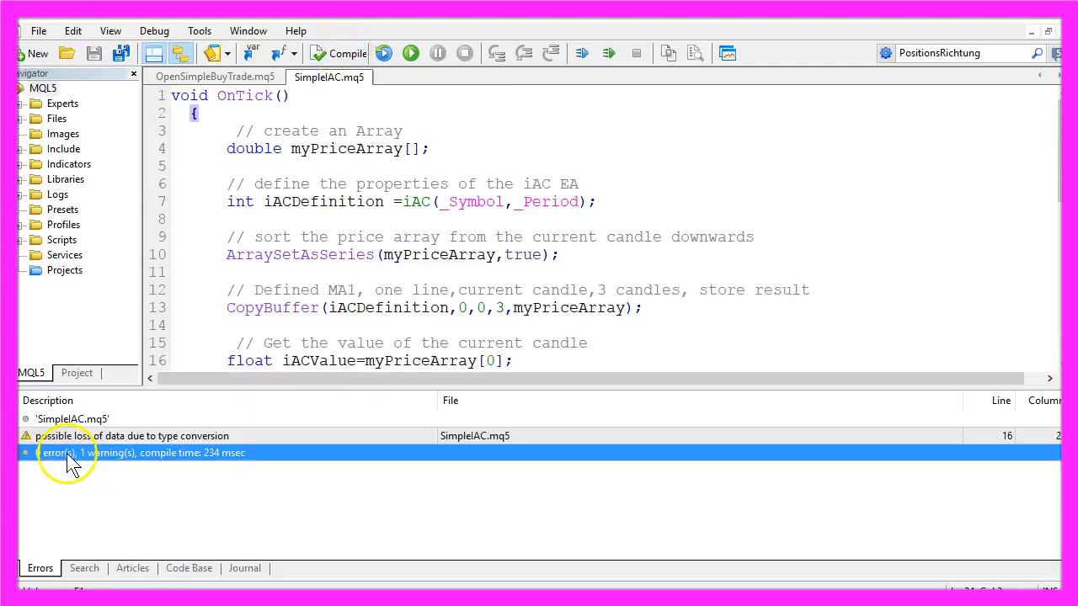
{"action": "mouse_move", "coordinate": [101, 463]}
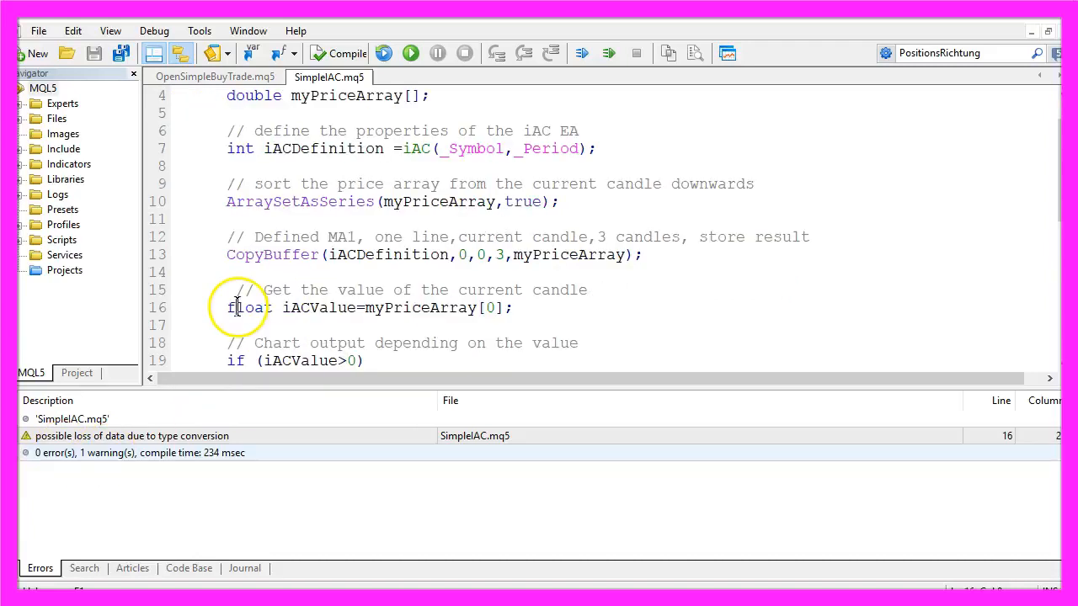
{"action": "double_click", "coordinate": [249, 307]}
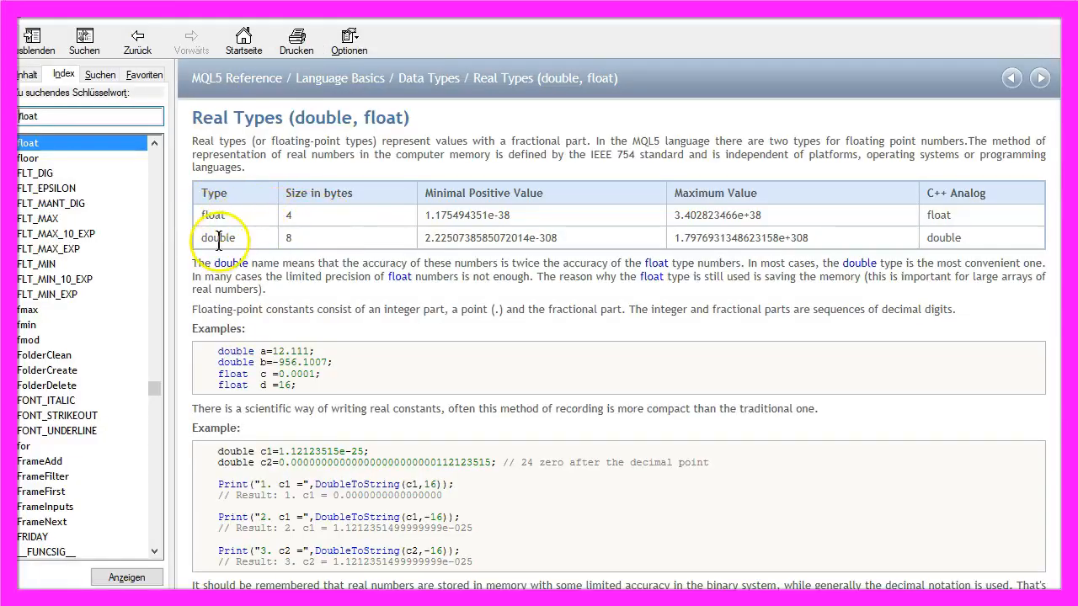
Read the float/double Real Types help page, then switch to the MetaTrader 5 terminal.
{"action": "scroll", "scroll_direction": "down", "scroll_amount": 3}
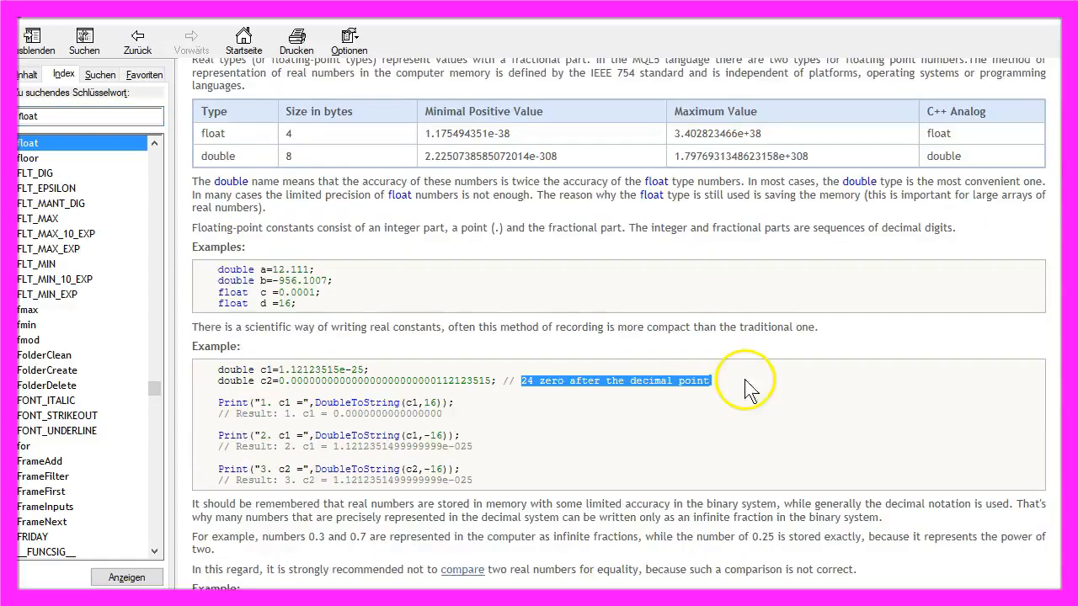
{"action": "mouse_move", "coordinate": [655, 396]}
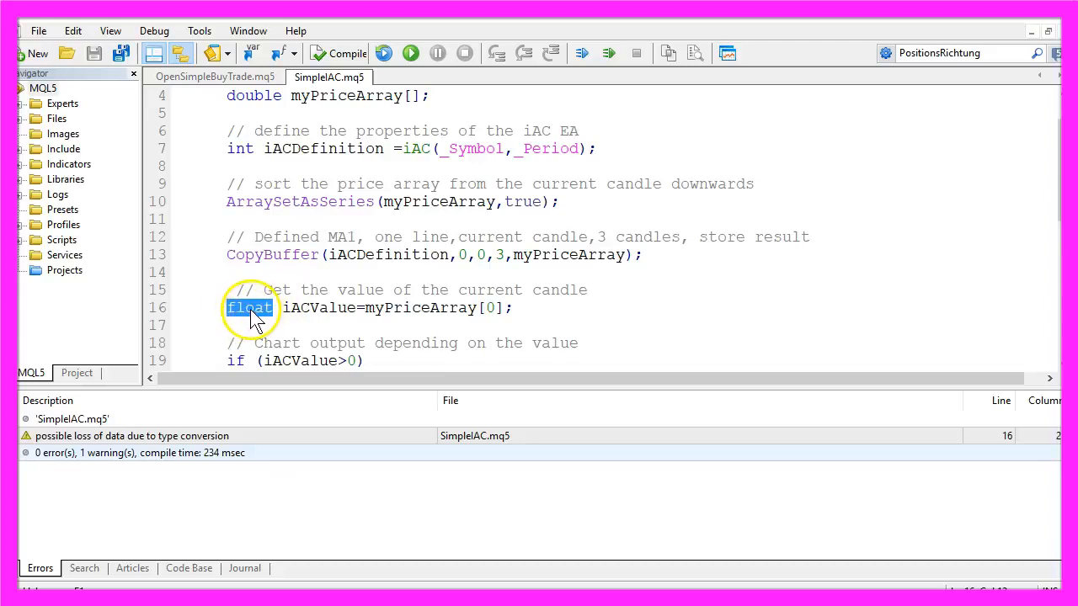
{"action": "mouse_move", "coordinate": [539, 108]}
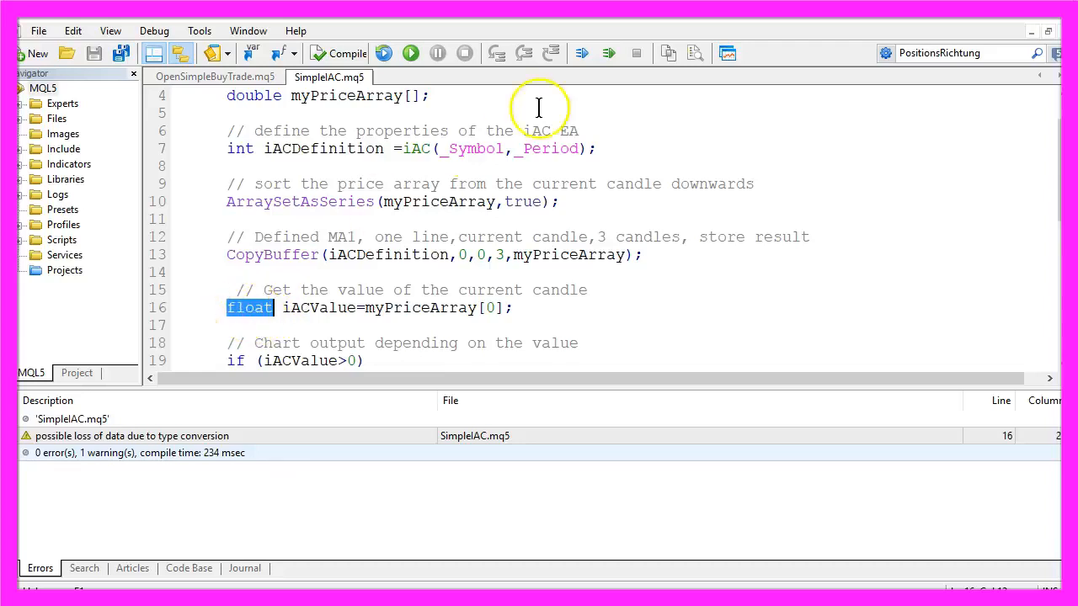
{"action": "mouse_move", "coordinate": [728, 53]}
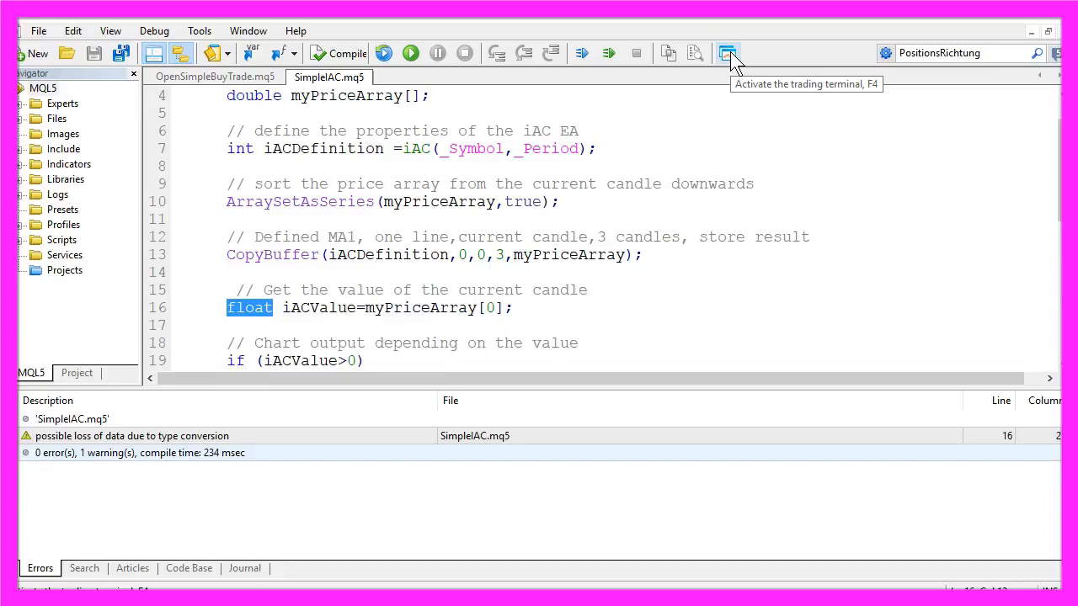
{"action": "left_click", "coordinate": [727, 53]}
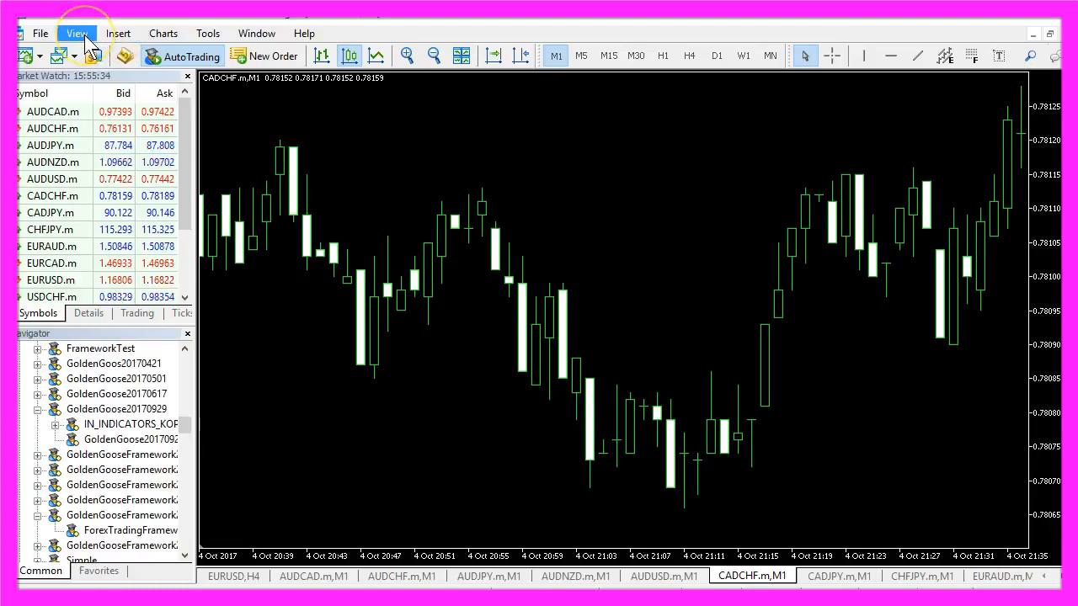
Open the Strategy Tester from the View menu to test SimpleIAC.ex5 on AUDCAD M1.
{"action": "left_click", "coordinate": [77, 33]}
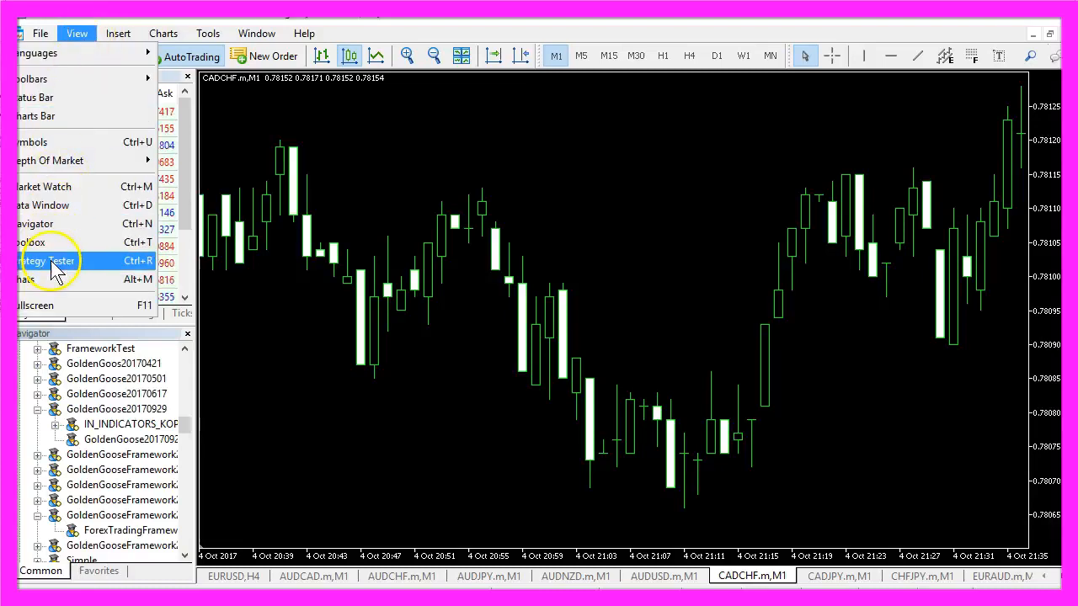
{"action": "mouse_move", "coordinate": [126, 268]}
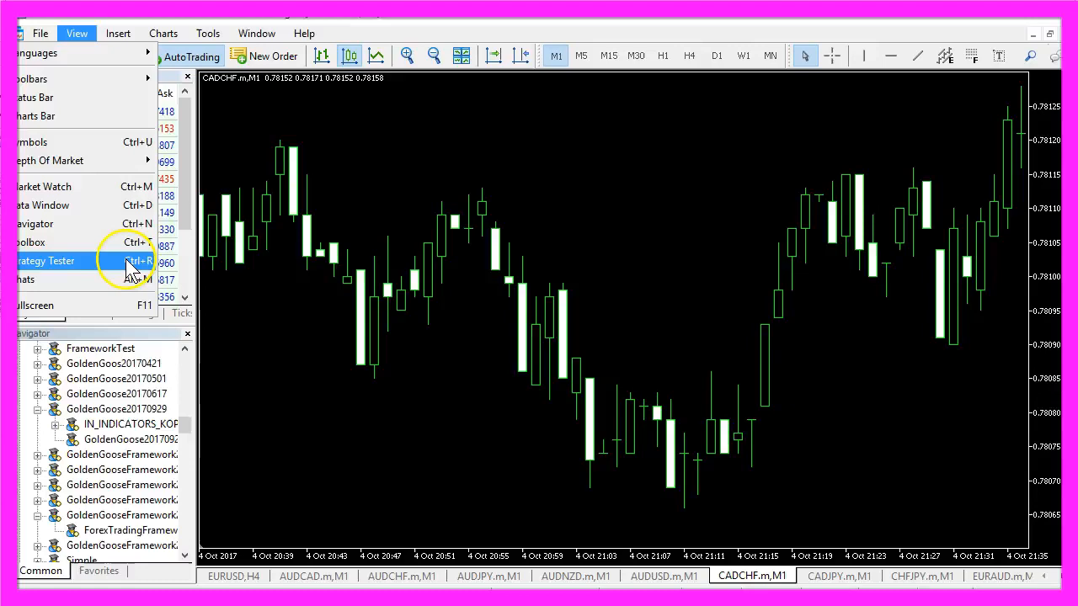
{"action": "left_click", "coordinate": [46, 260]}
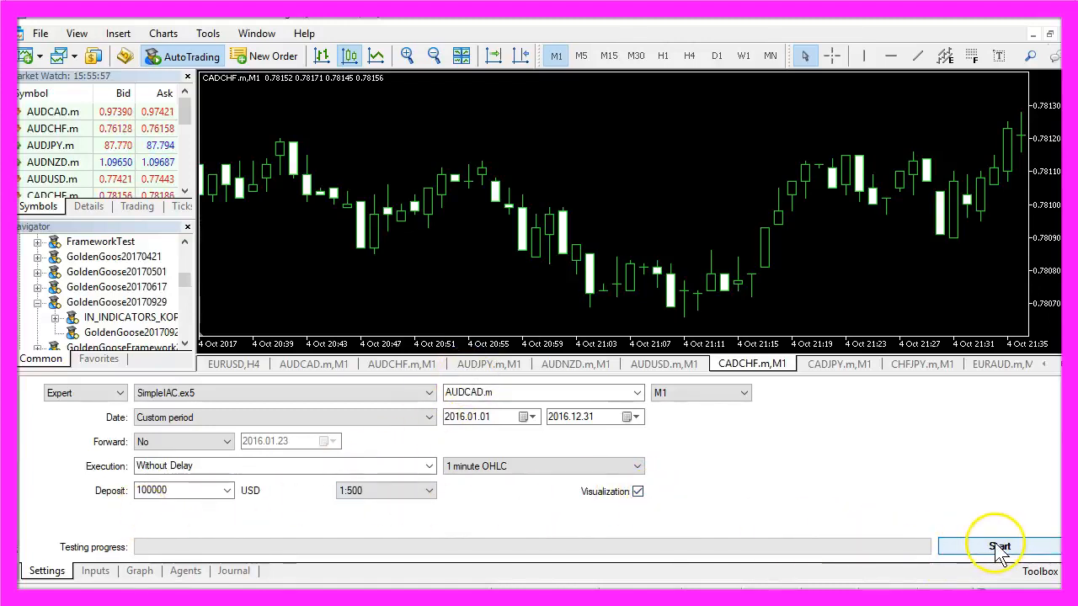
Start the SimpleIAC backtest in the Strategy Tester.
{"action": "left_click", "coordinate": [997, 546]}
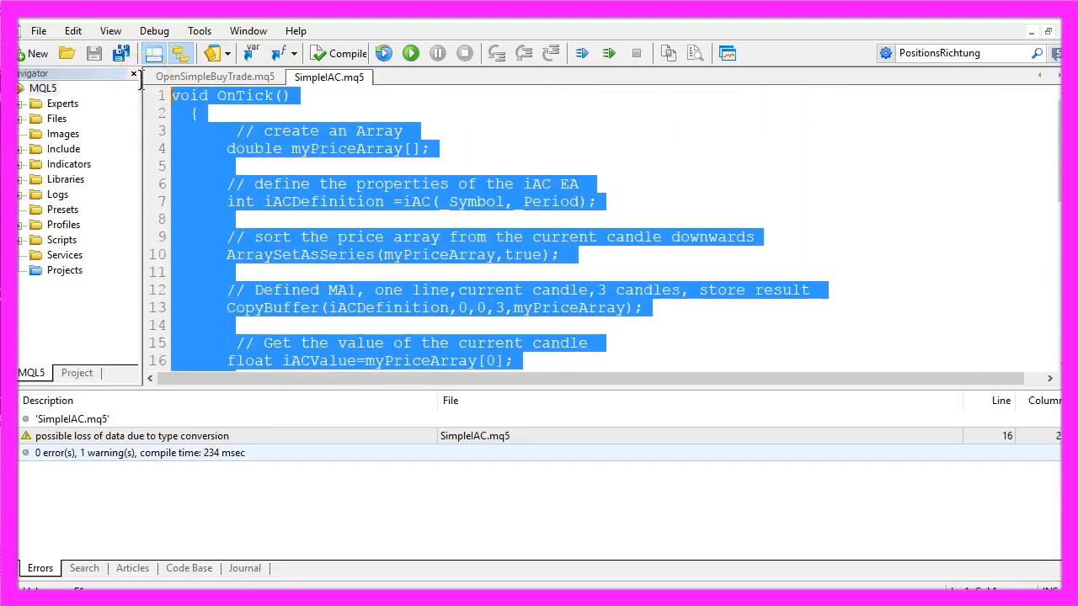
{"action": "mouse_move", "coordinate": [852, 122]}
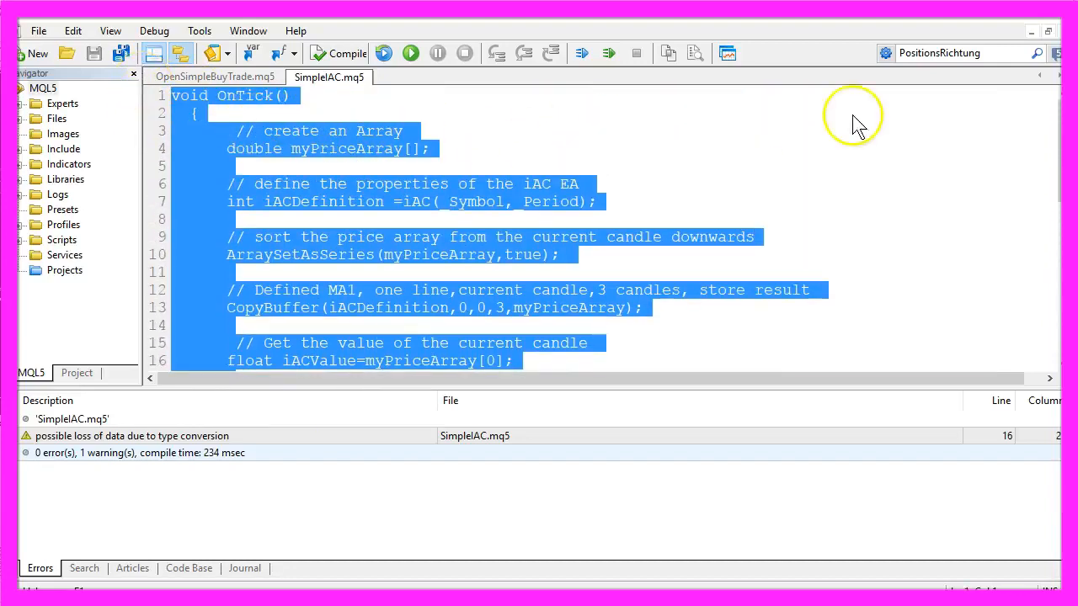